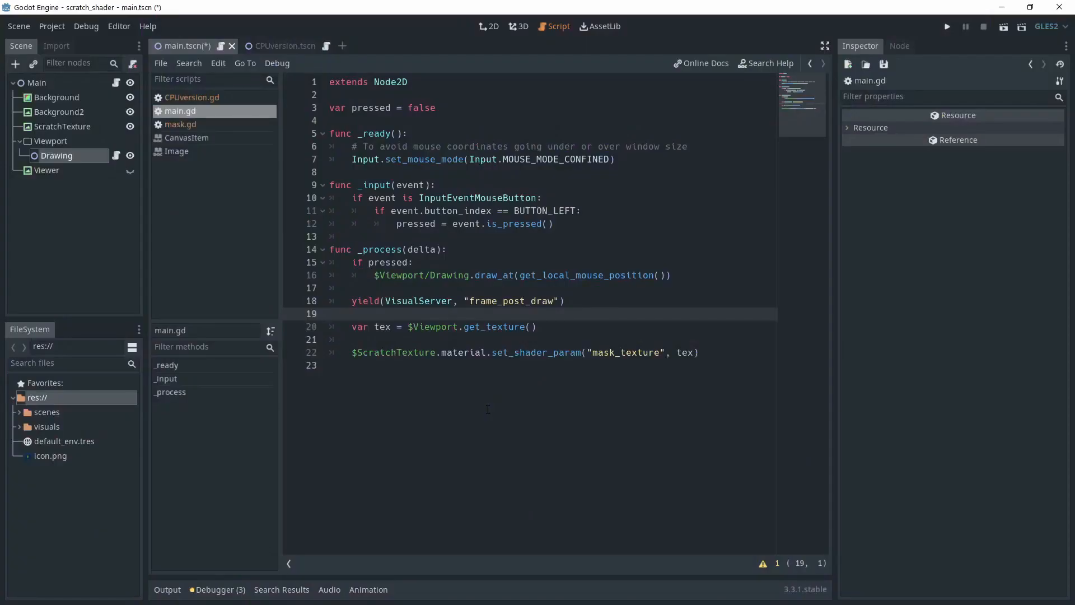
Step: Review main.gd where the viewport texture is passed to the shader
{"action": "left_click", "coordinate": [329, 365]}
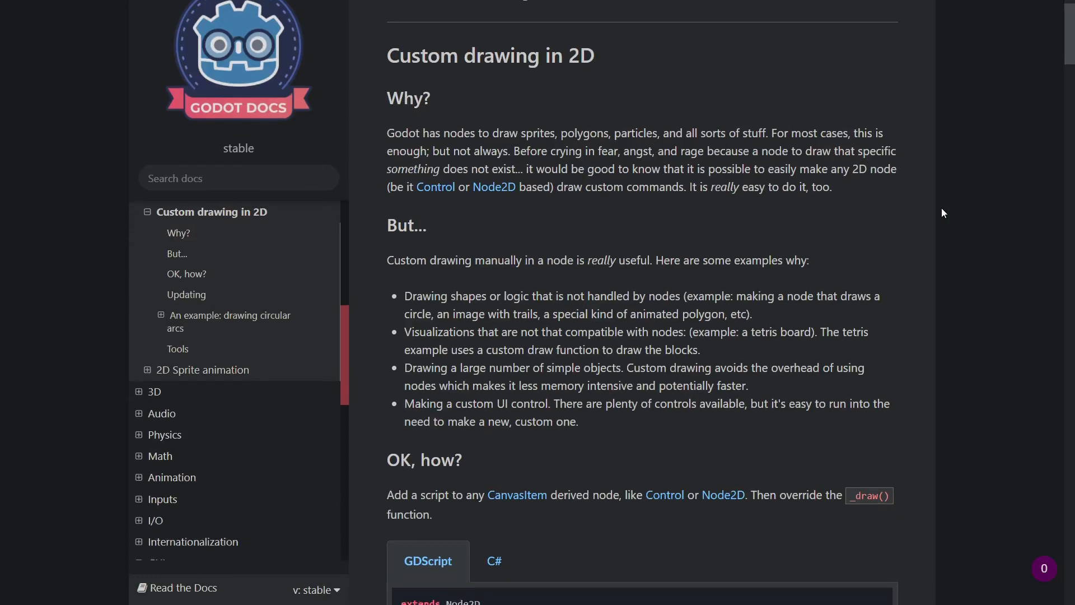
{"action": "scroll", "scroll_direction": "down", "scroll_amount": 3}
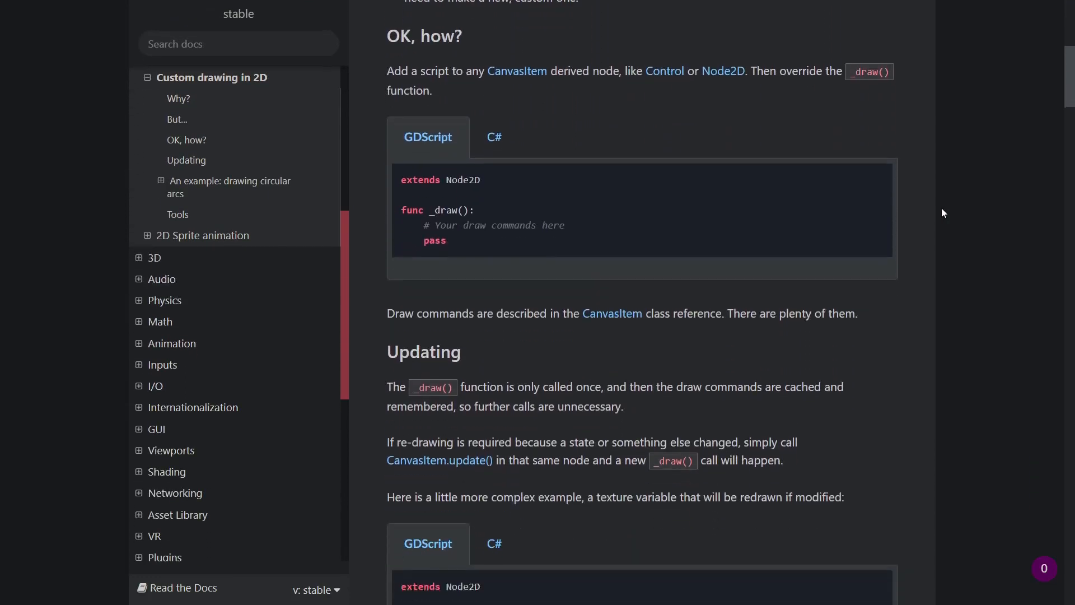
{"action": "scroll", "scroll_direction": "down", "scroll_amount": 3}
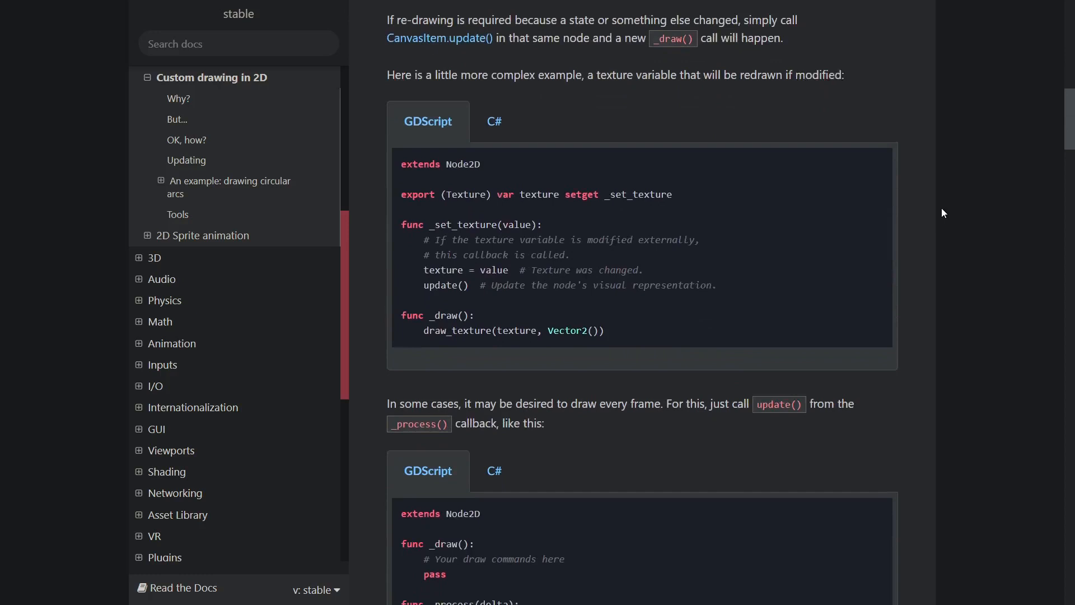
{"action": "scroll", "scroll_direction": "down", "scroll_amount": 3}
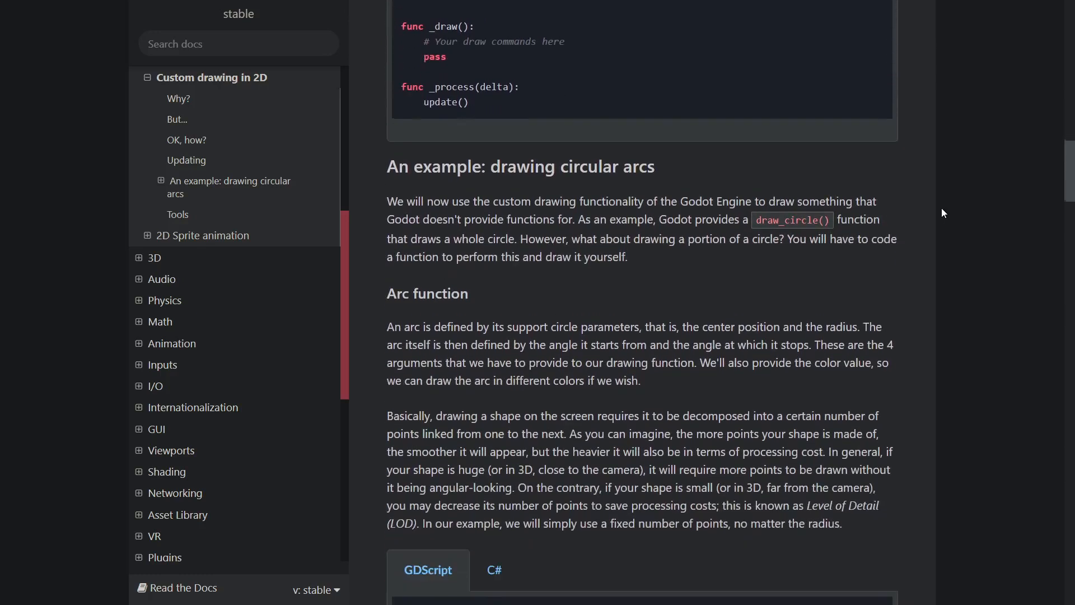
{"action": "scroll", "scroll_direction": "down", "scroll_amount": 3}
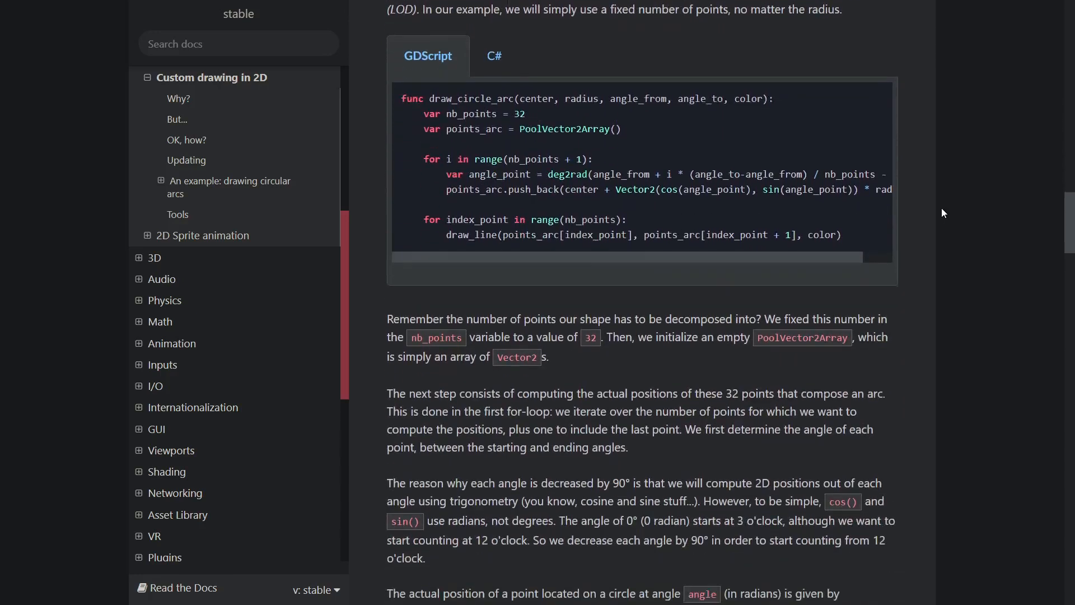
{"action": "scroll", "scroll_direction": "down", "scroll_amount": 3}
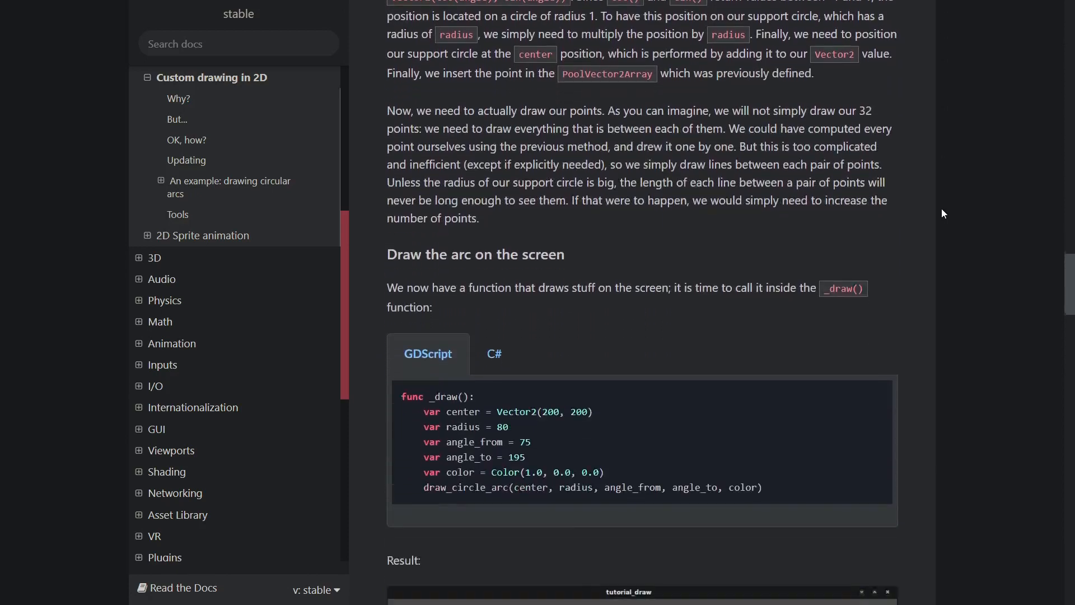
{"action": "scroll", "scroll_direction": "down", "scroll_amount": 3}
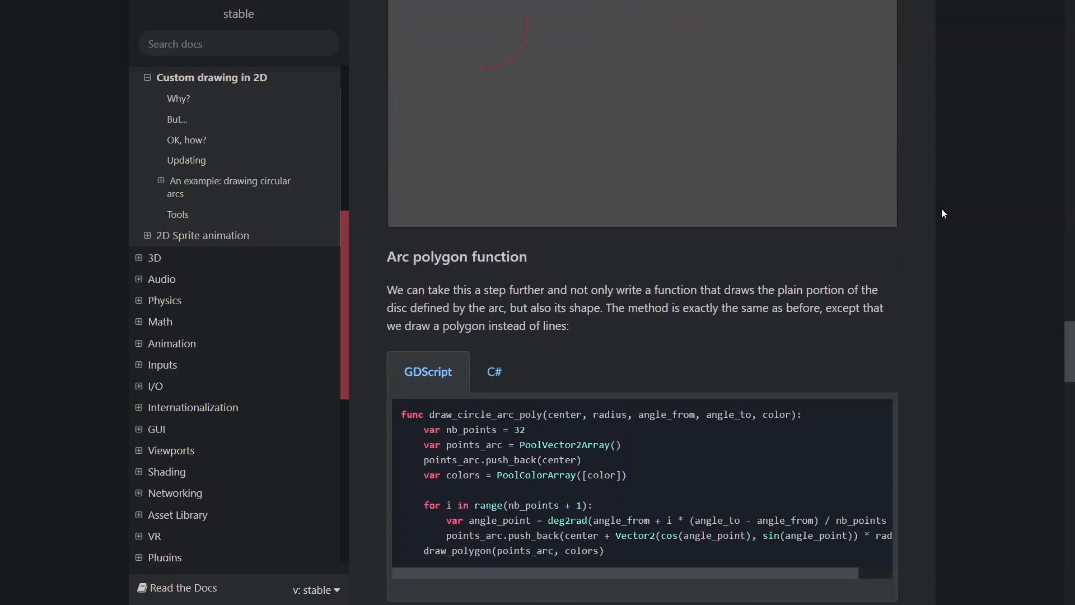
{"action": "scroll", "scroll_direction": "down", "scroll_amount": 3}
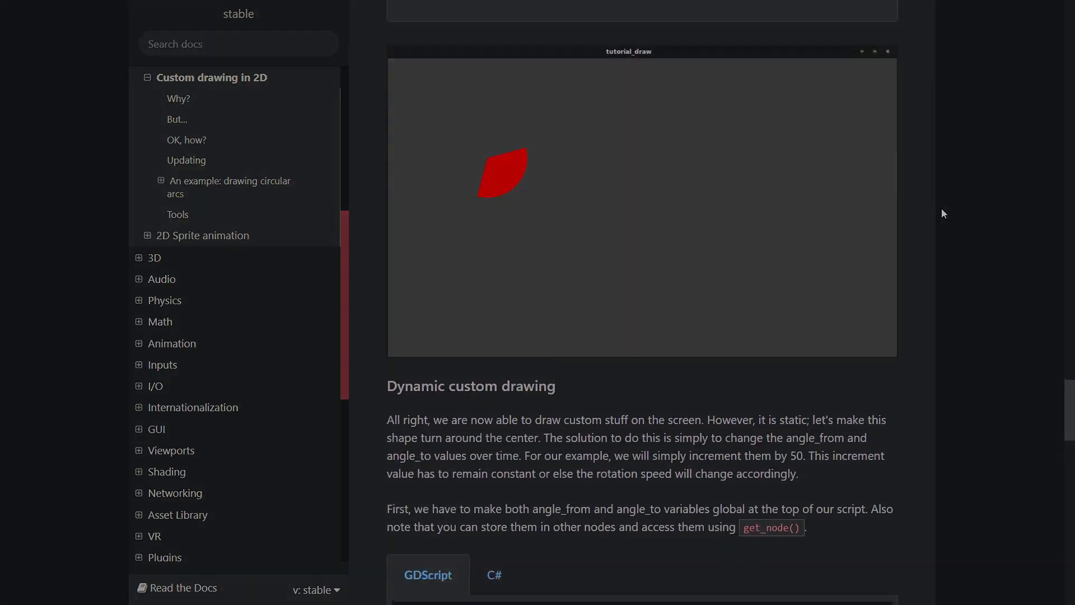
{"action": "scroll", "scroll_direction": "down", "scroll_amount": 3}
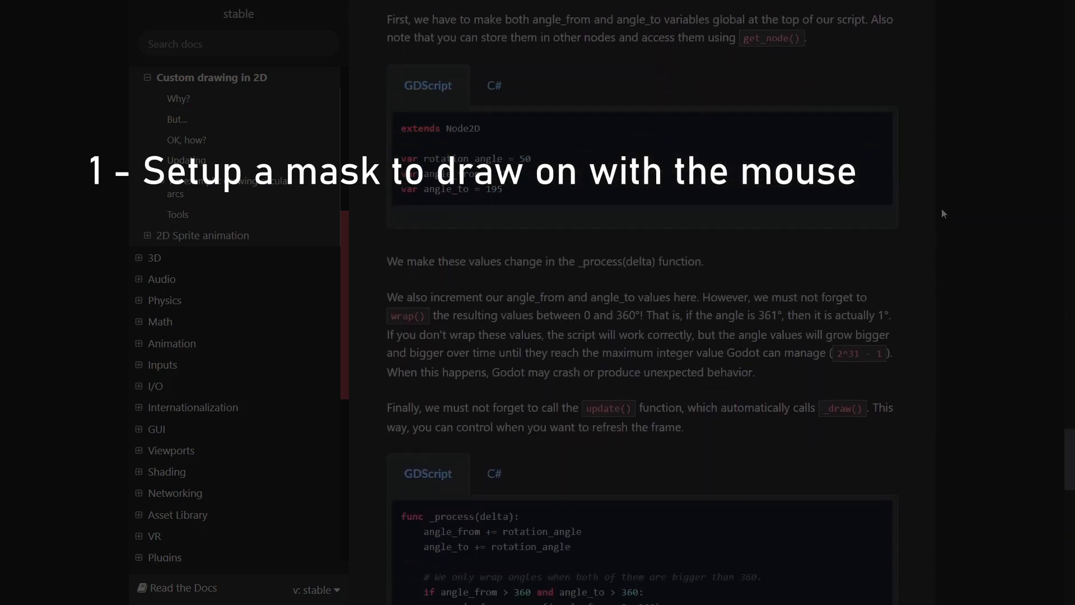
Step: Scroll through the rest of the Custom drawing in 2D docs page and back up
{"action": "scroll", "scroll_direction": "down", "scroll_amount": 3}
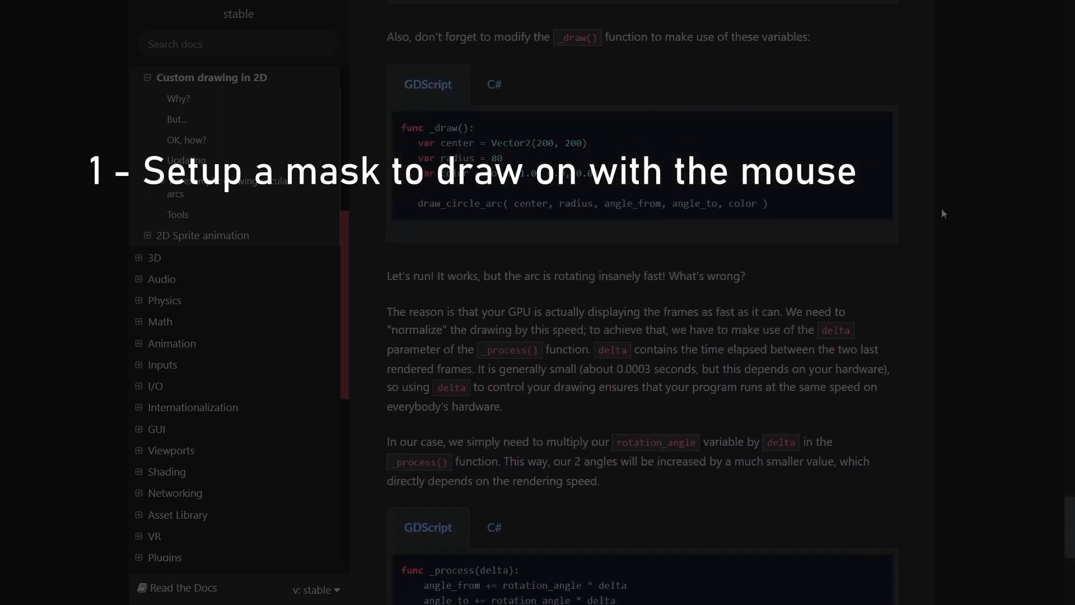
{"action": "scroll", "scroll_direction": "down", "scroll_amount": 3}
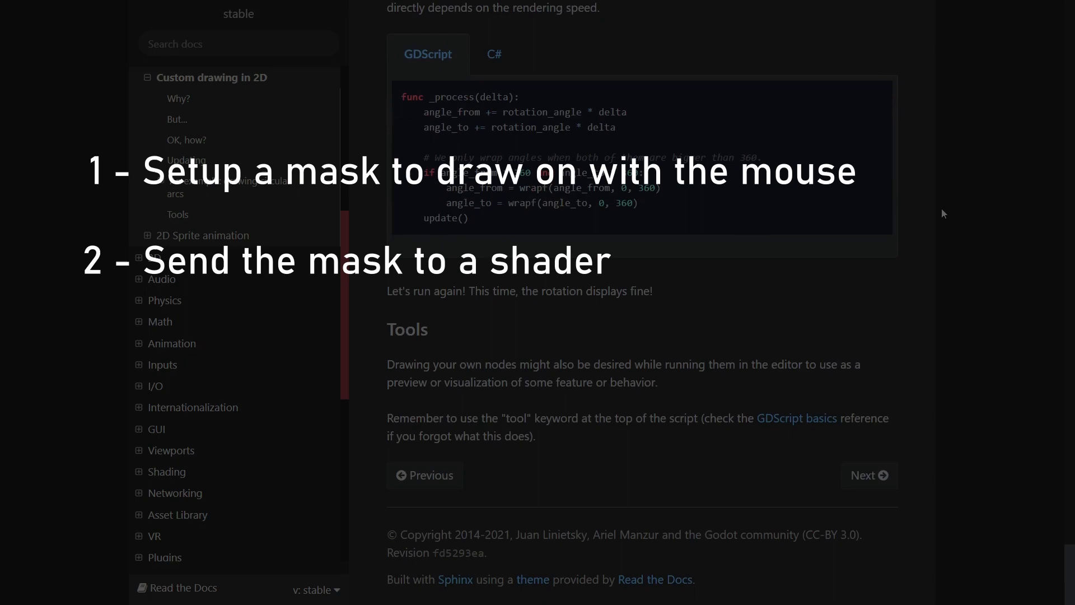
{"action": "scroll", "scroll_direction": "up", "scroll_amount": 3}
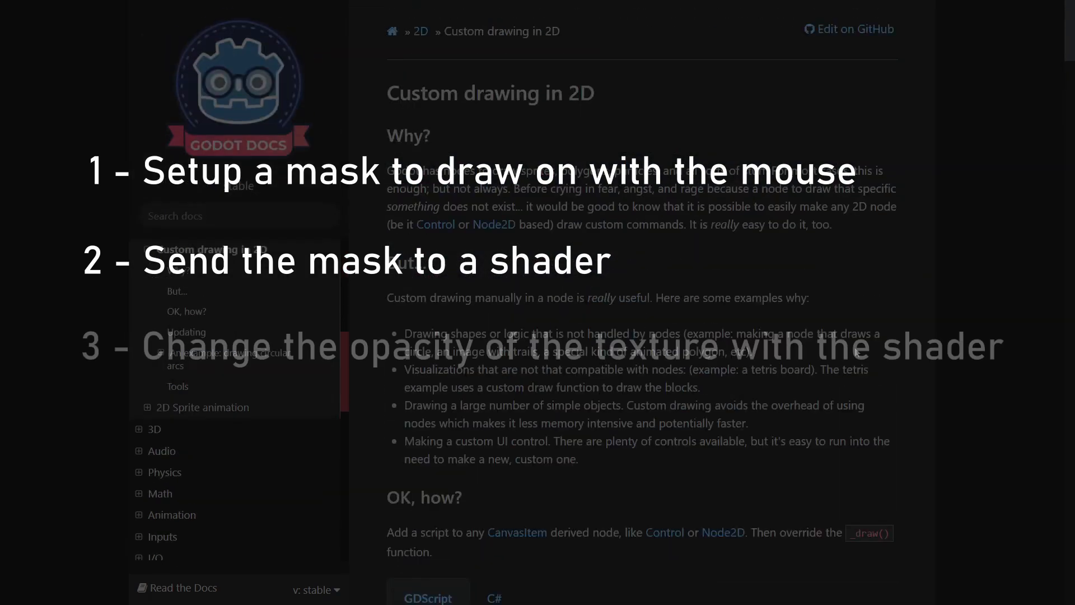
{"action": "scroll", "scroll_direction": "down", "scroll_amount": 3}
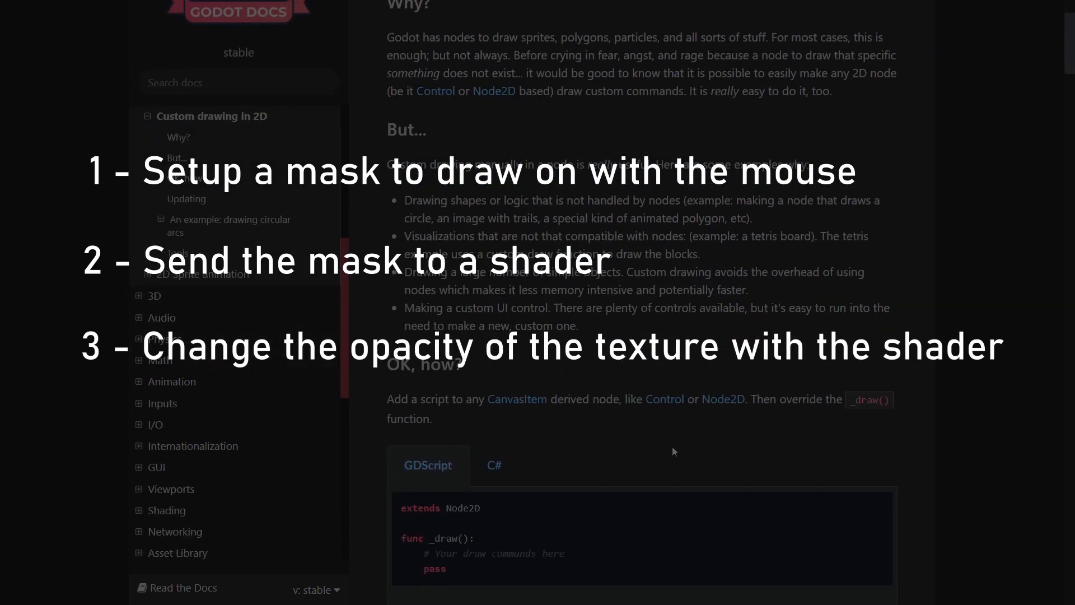
{"action": "mouse_move", "coordinate": [700, 413]}
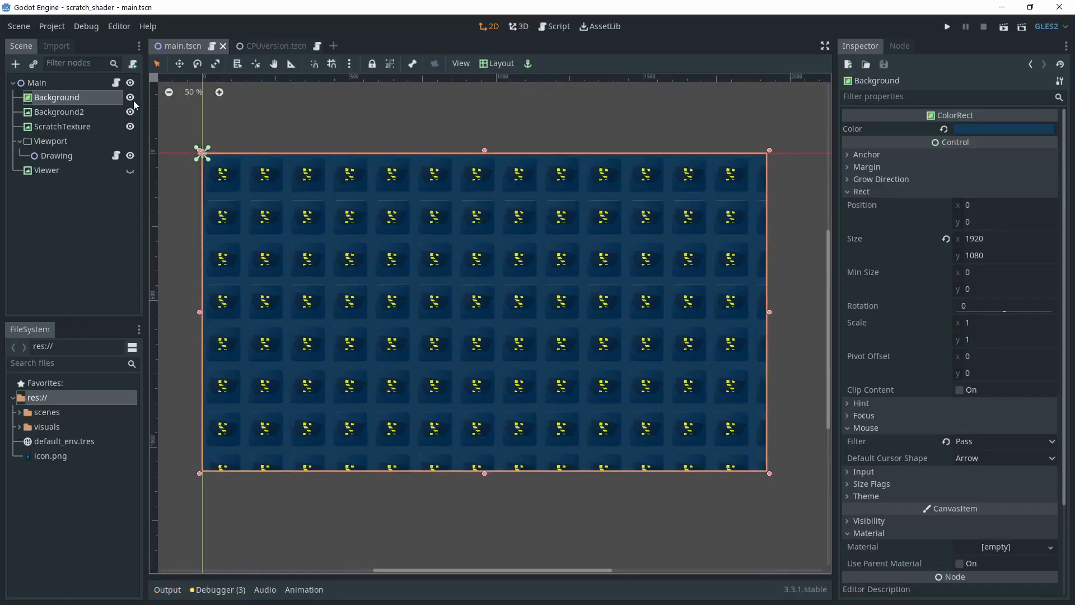
Step: Hide and re-show the Background2 layer, then select ScratchTexture to view its yellow texture
{"action": "left_click", "coordinate": [128, 112]}
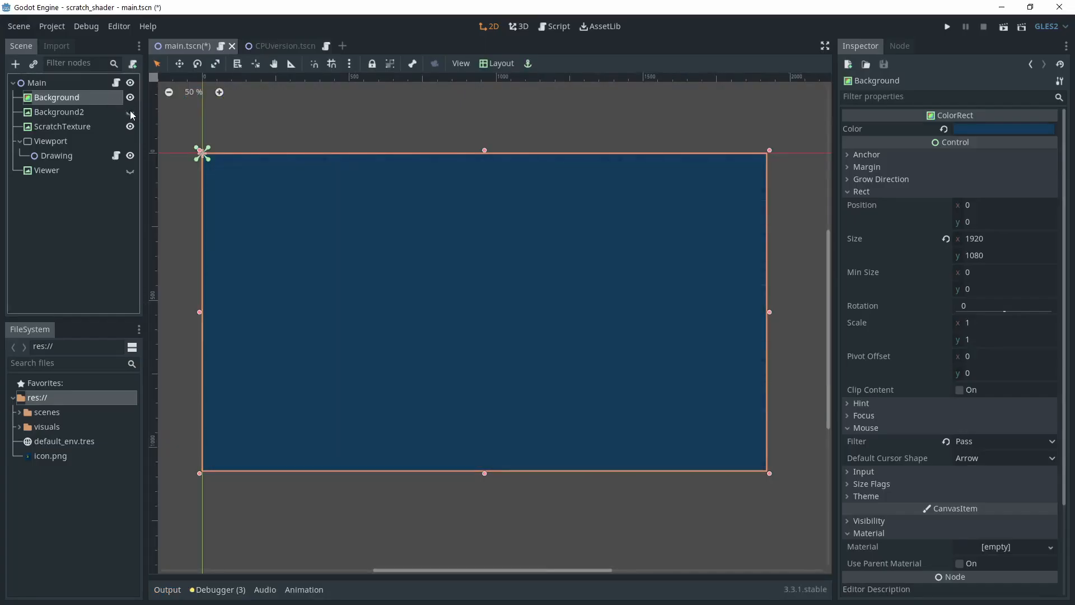
{"action": "left_click", "coordinate": [130, 126]}
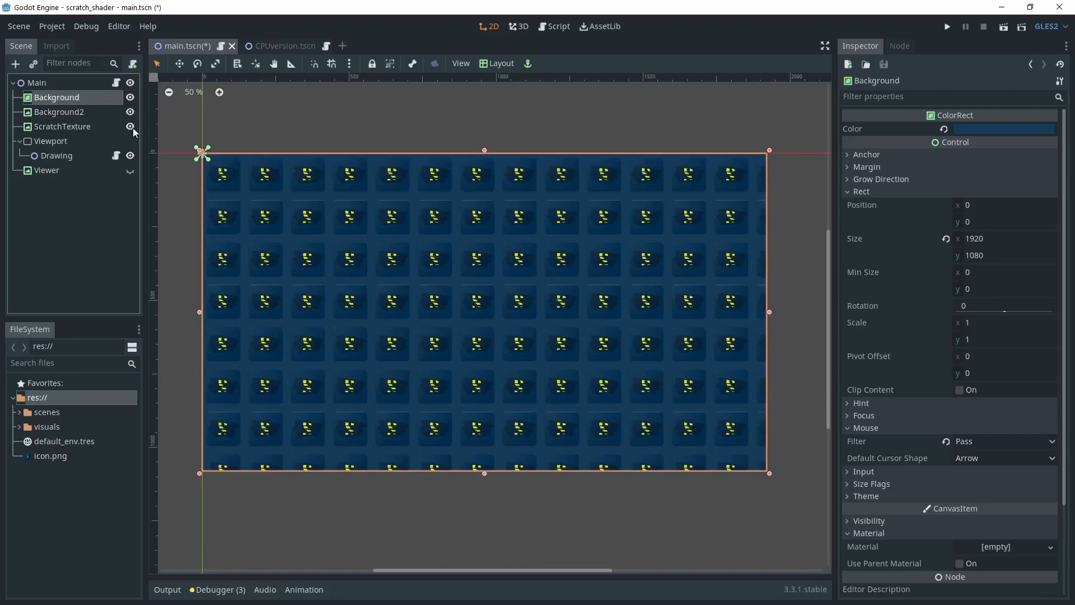
{"action": "left_click", "coordinate": [62, 126]}
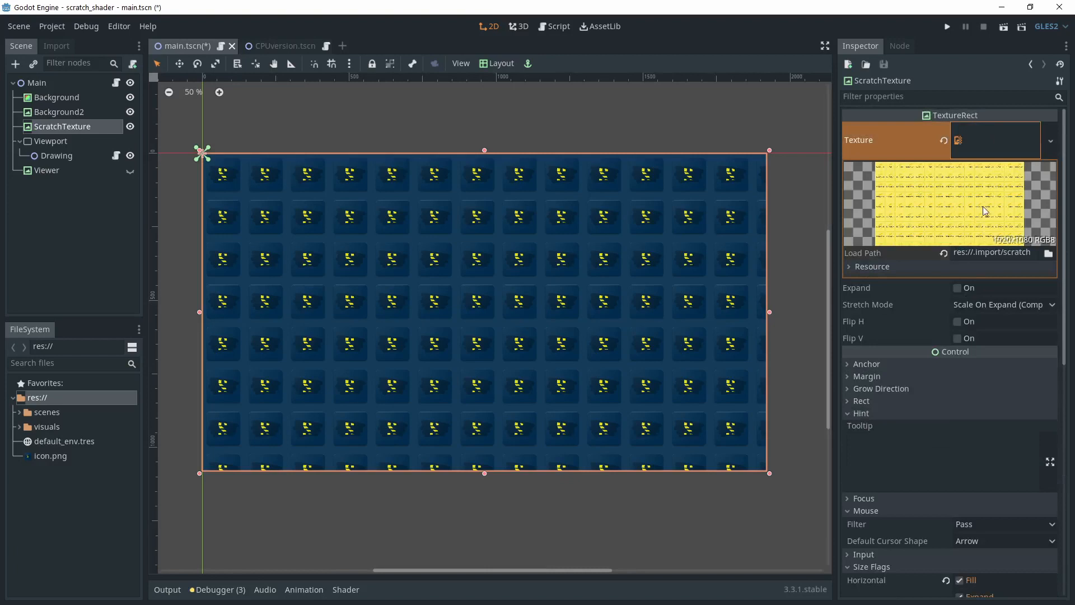
{"action": "mouse_move", "coordinate": [938, 199]}
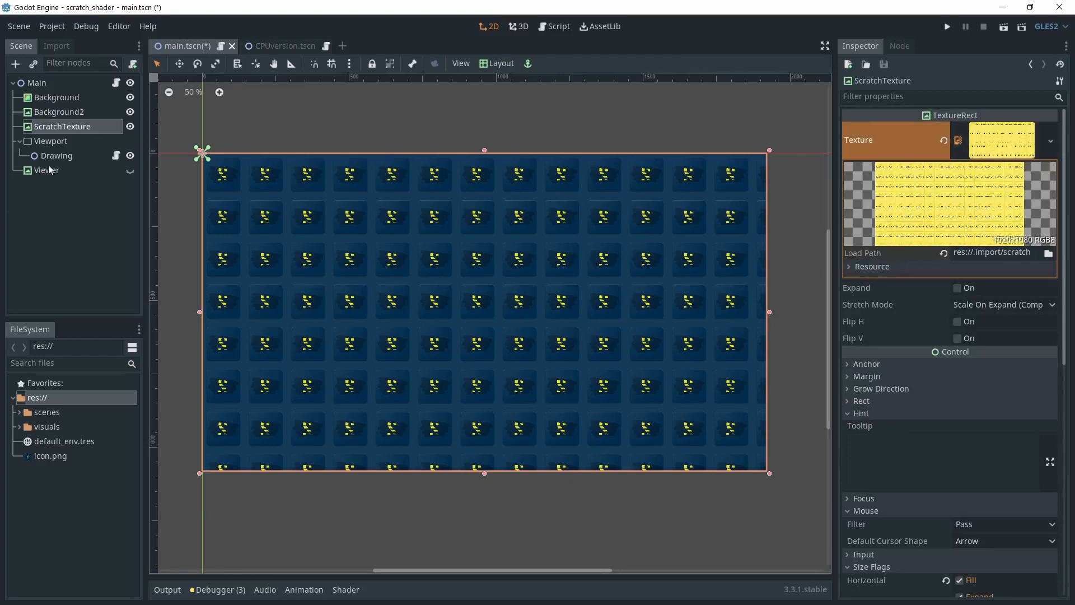
Step: Select the Viewport node and review its 1920×1080, V Flip, Clear Never, Update Always settings
{"action": "left_click", "coordinate": [51, 141]}
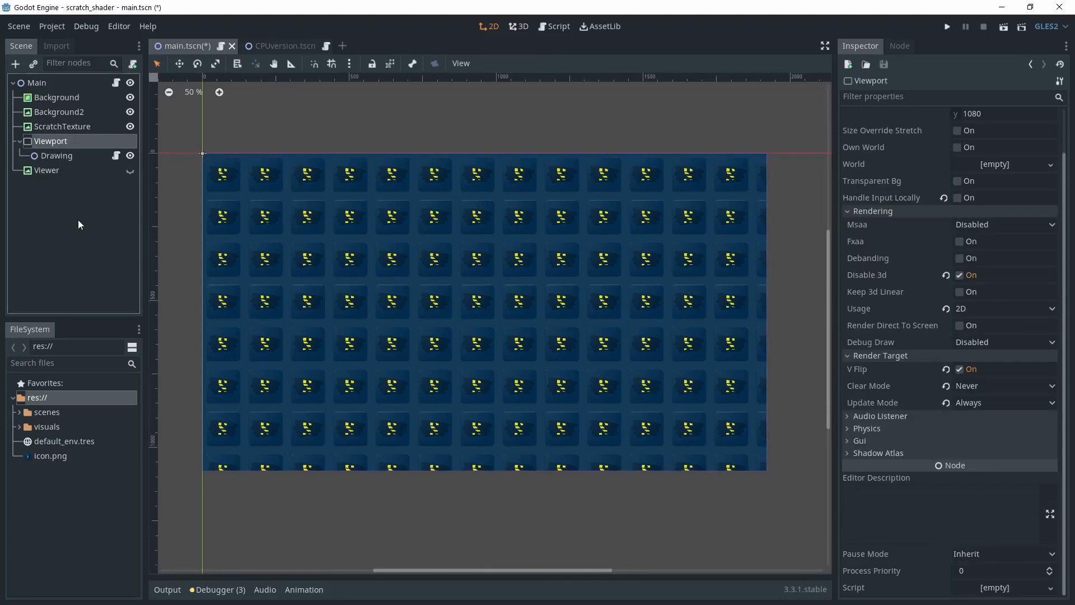
{"action": "scroll", "scroll_direction": "up", "scroll_amount": 3}
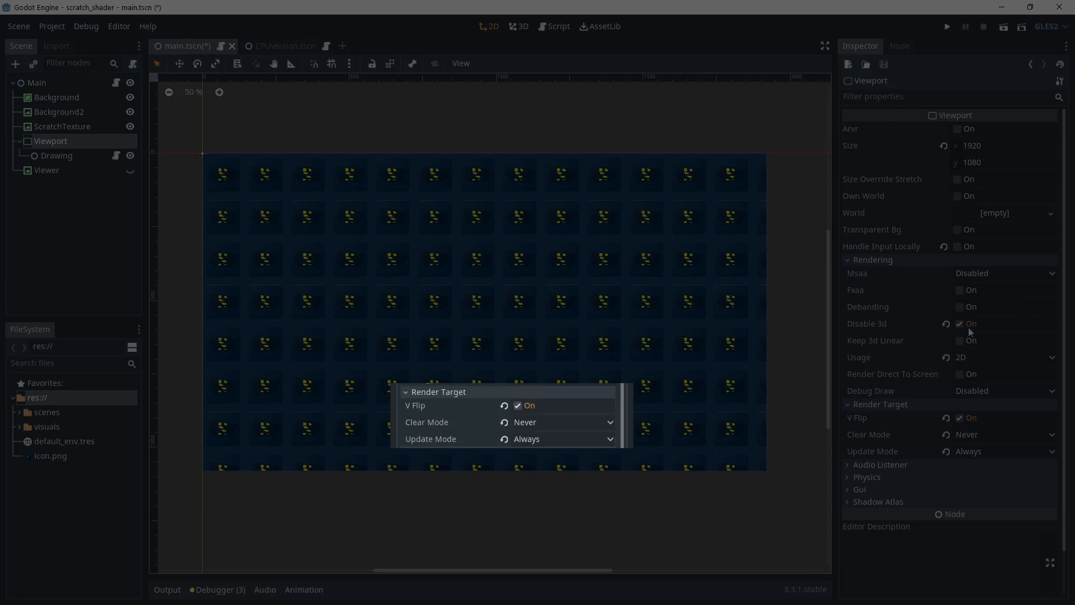
{"action": "mouse_move", "coordinate": [979, 328]}
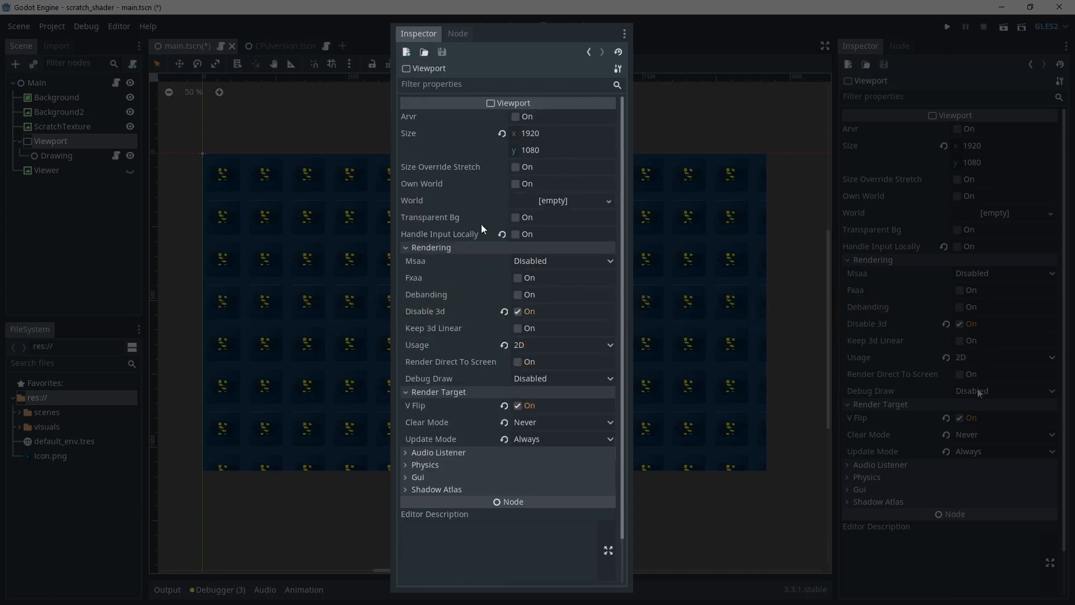
{"action": "mouse_move", "coordinate": [960, 426]}
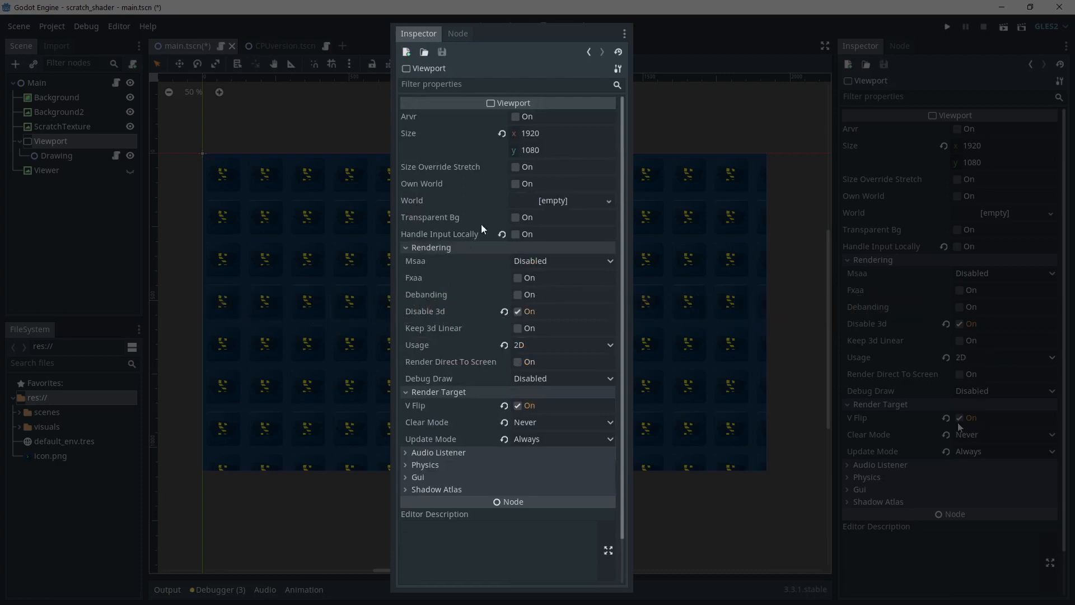
{"action": "mouse_move", "coordinate": [984, 422]}
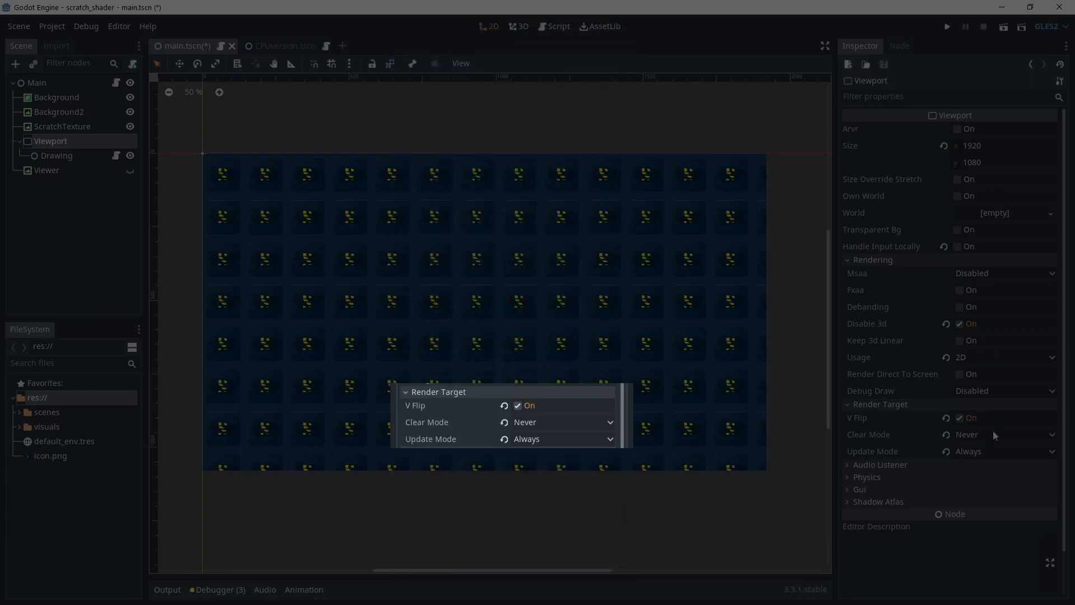
{"action": "mouse_move", "coordinate": [955, 444]}
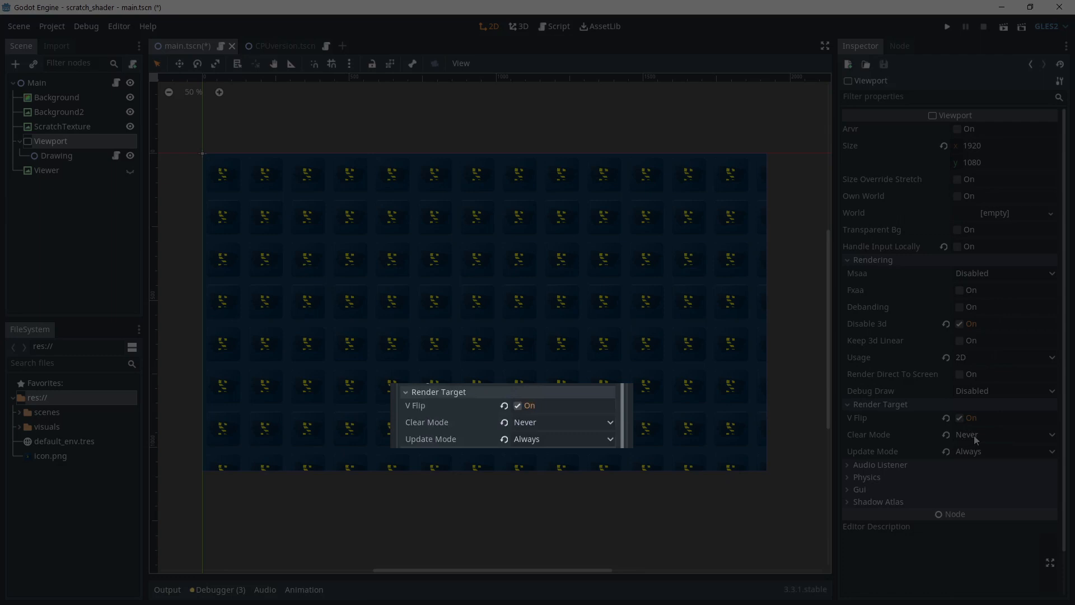
{"action": "mouse_move", "coordinate": [988, 445]}
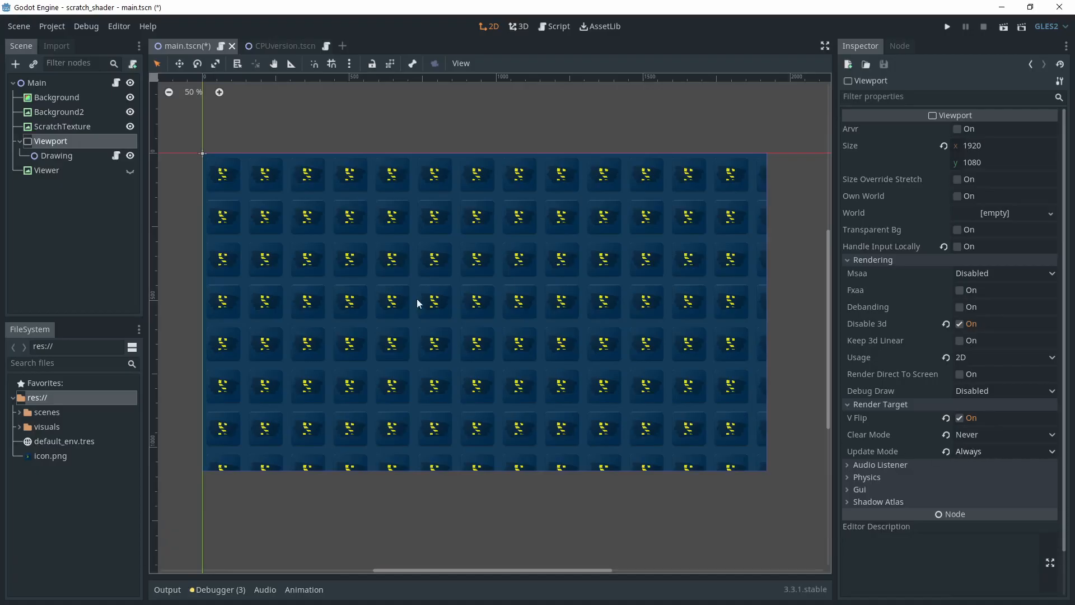
Step: Inspect the Drawing node with mask.gd, then bring up main.gd in the Script workspace
{"action": "left_click", "coordinate": [56, 156]}
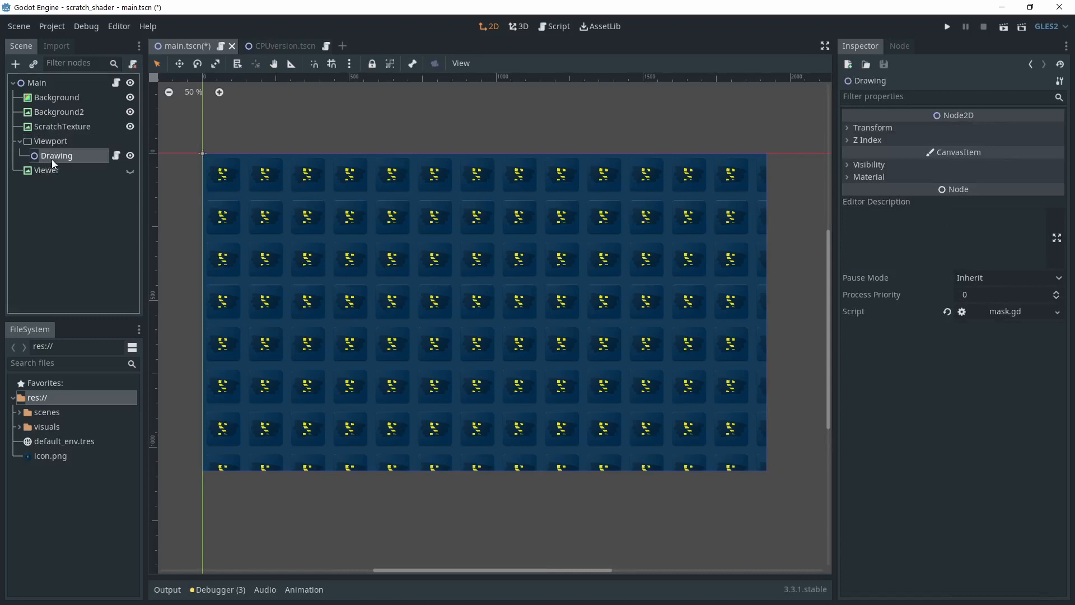
{"action": "mouse_move", "coordinate": [116, 159]}
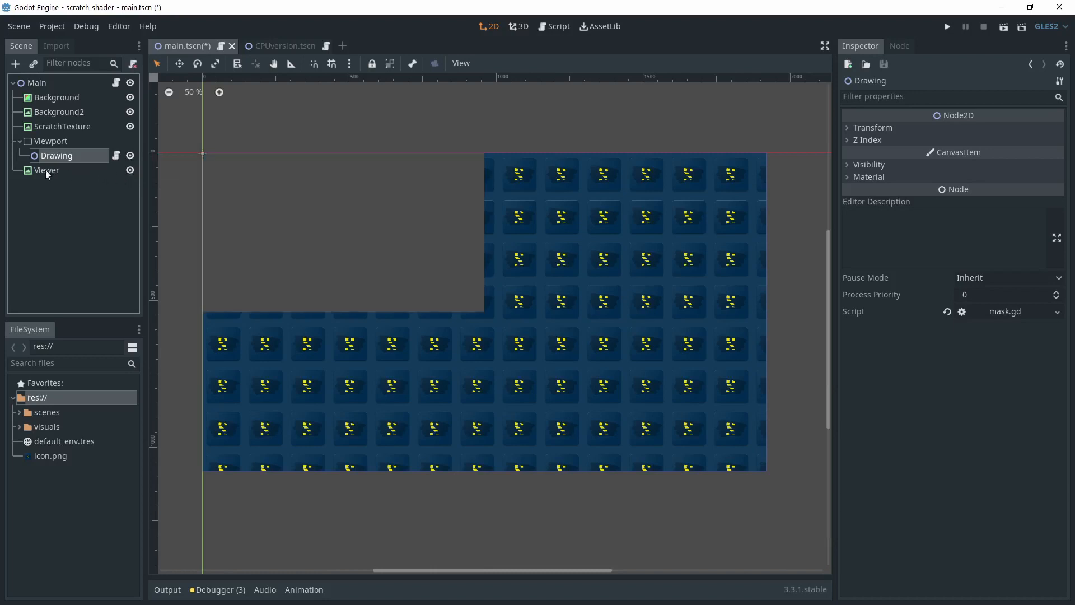
{"action": "left_click", "coordinate": [553, 25]}
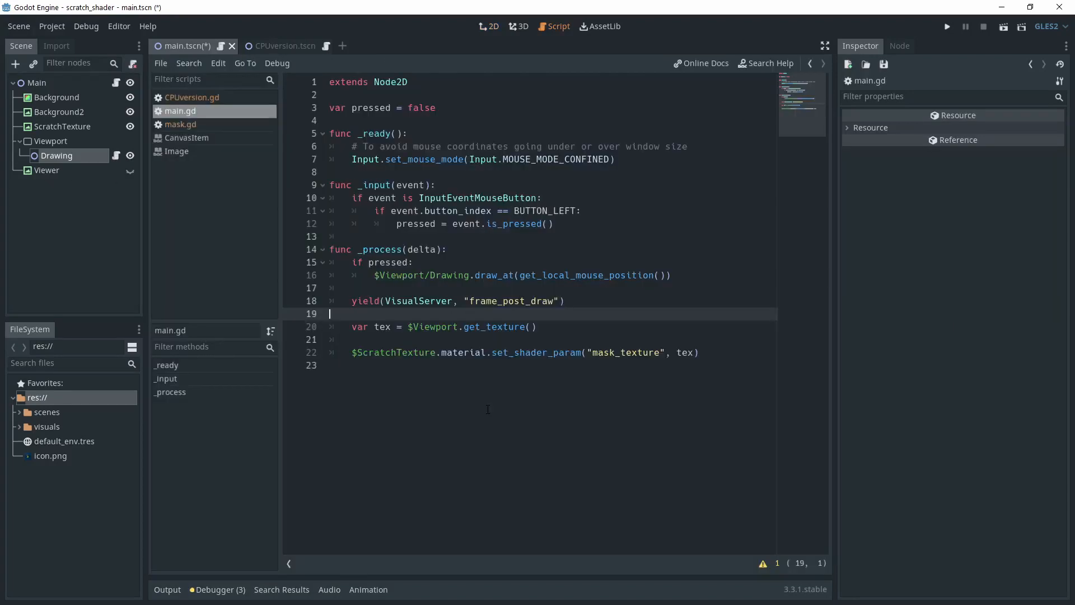
{"action": "left_click", "coordinate": [333, 365]}
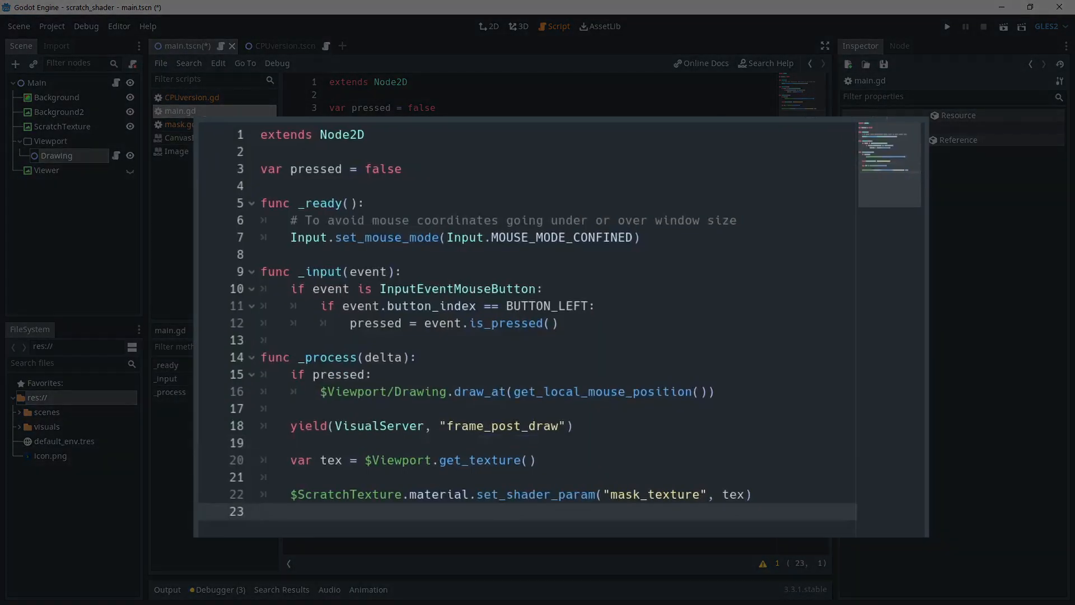
{"action": "left_click", "coordinate": [261, 511]}
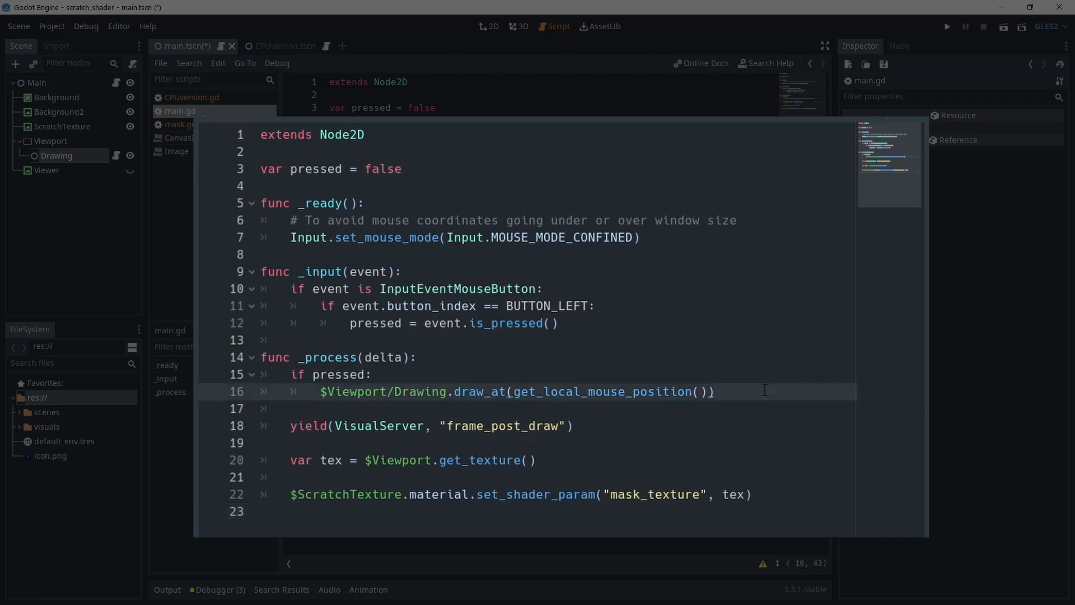
{"action": "left_click", "coordinate": [716, 392]}
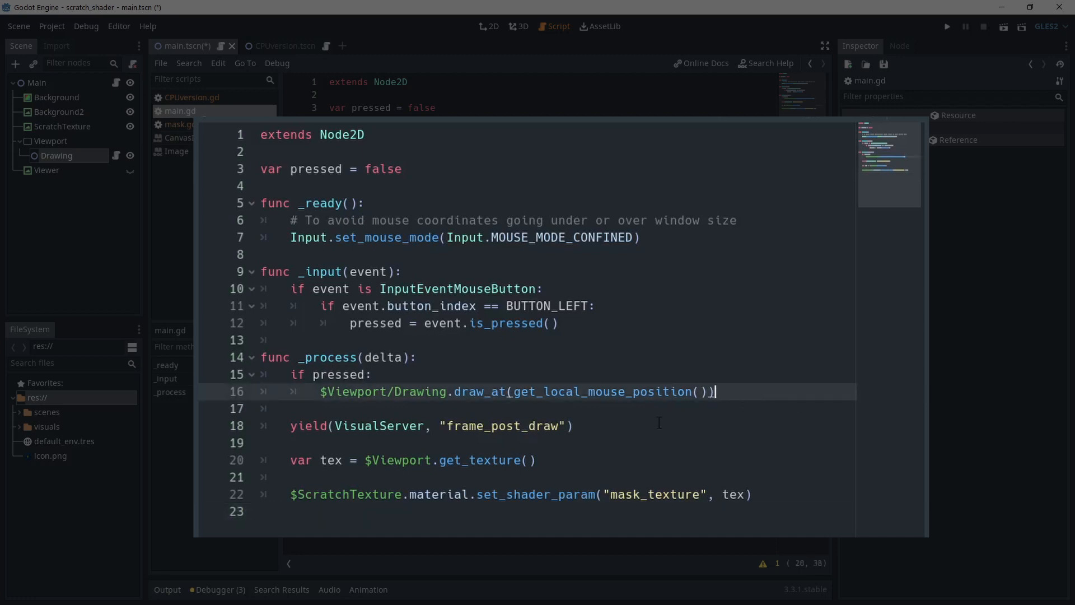
{"action": "left_click", "coordinate": [181, 124]}
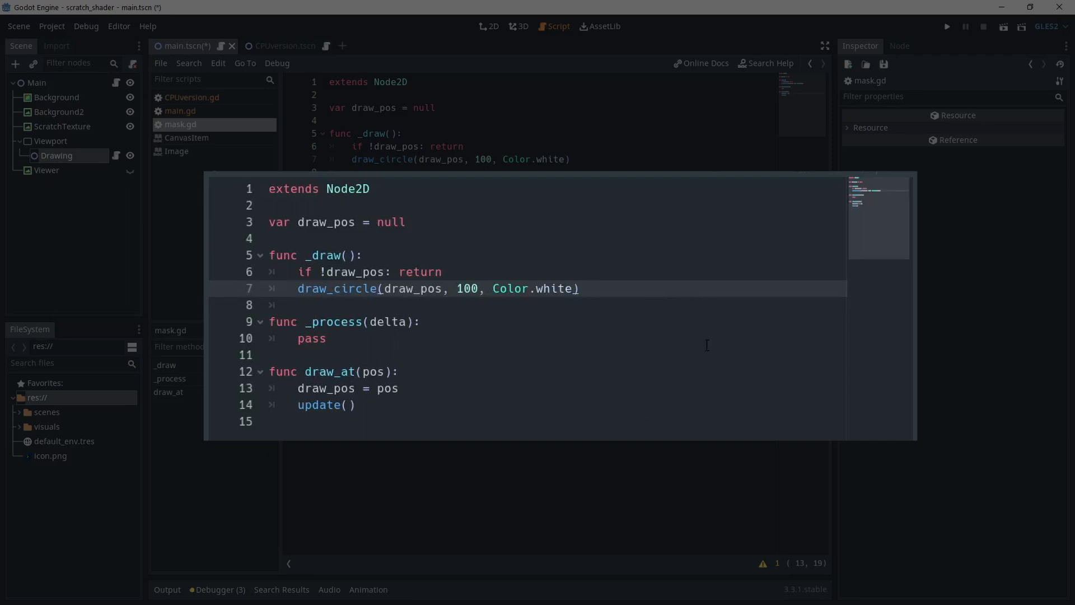
Step: Switch to mask.gd and review its _draw and draw_at white-circle functions
{"action": "left_click", "coordinate": [399, 388]}
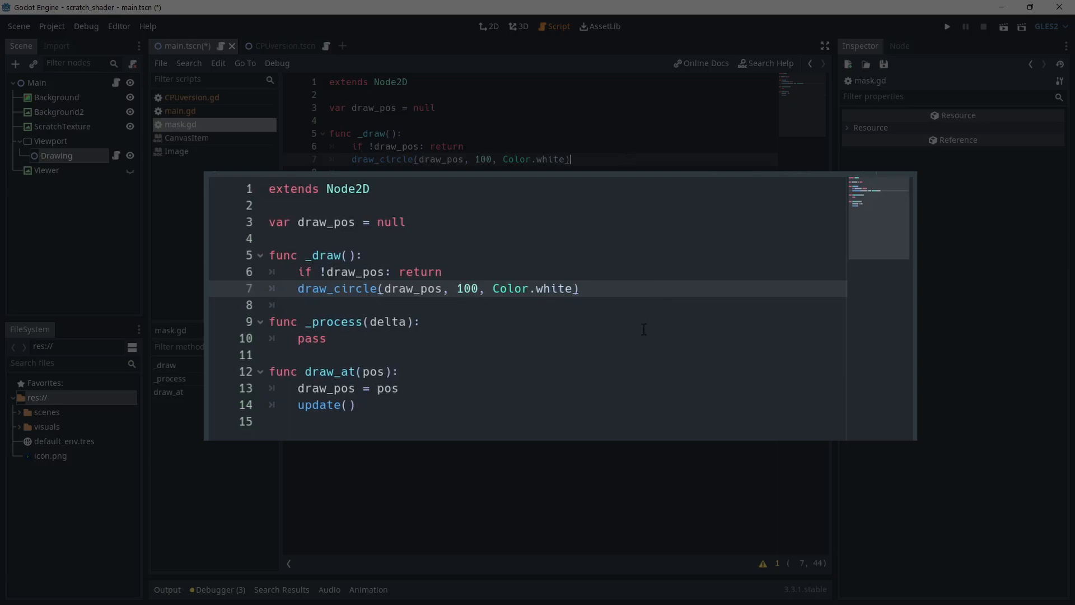
{"action": "left_click", "coordinate": [377, 288]}
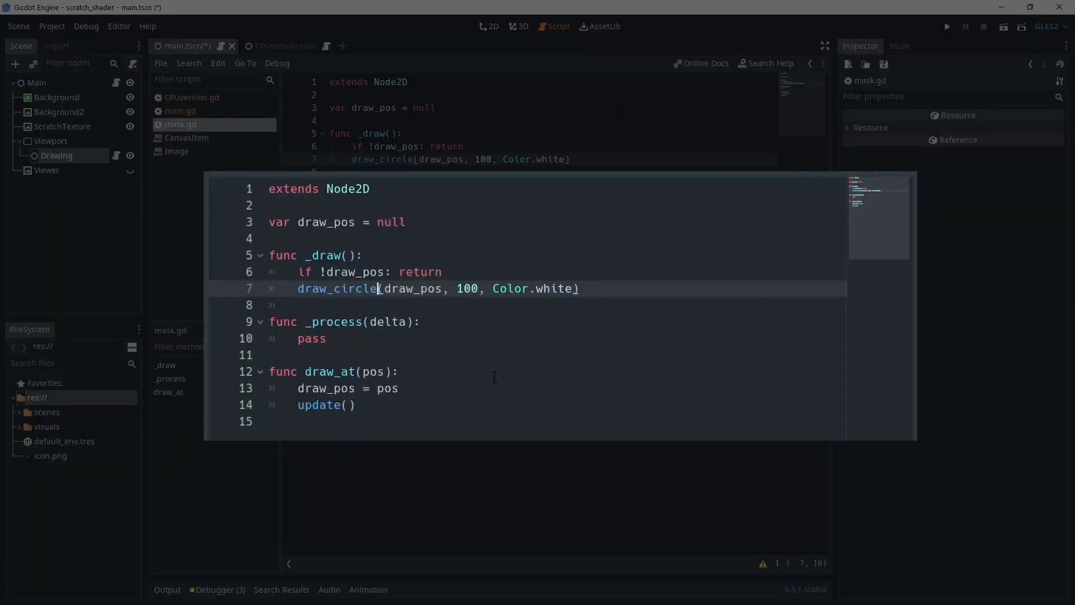
{"action": "mouse_move", "coordinate": [639, 214]}
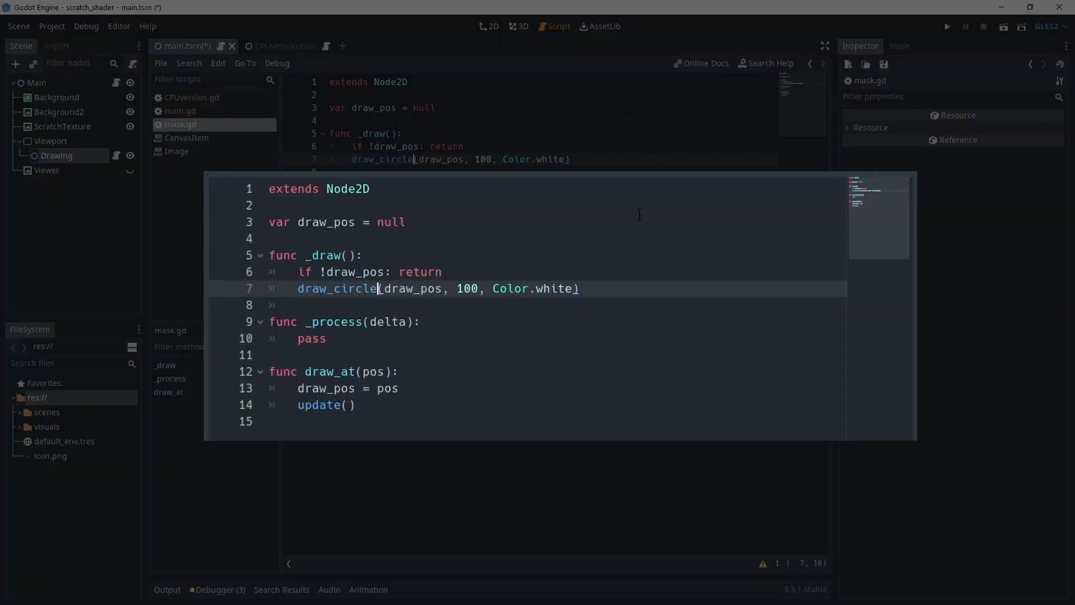
{"action": "left_click", "coordinate": [399, 389]}
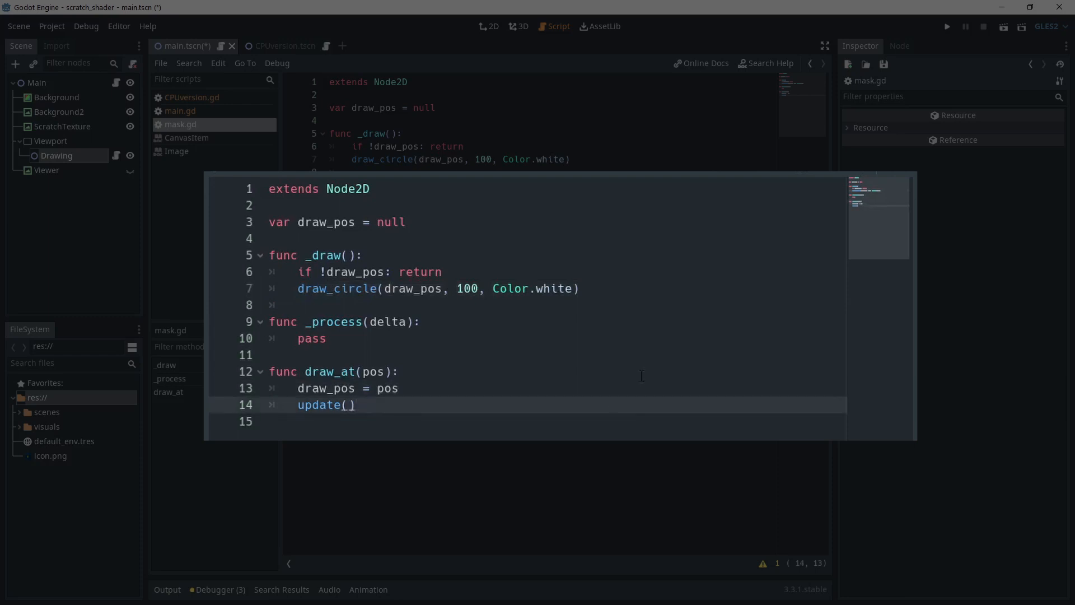
{"action": "left_click", "coordinate": [582, 288]}
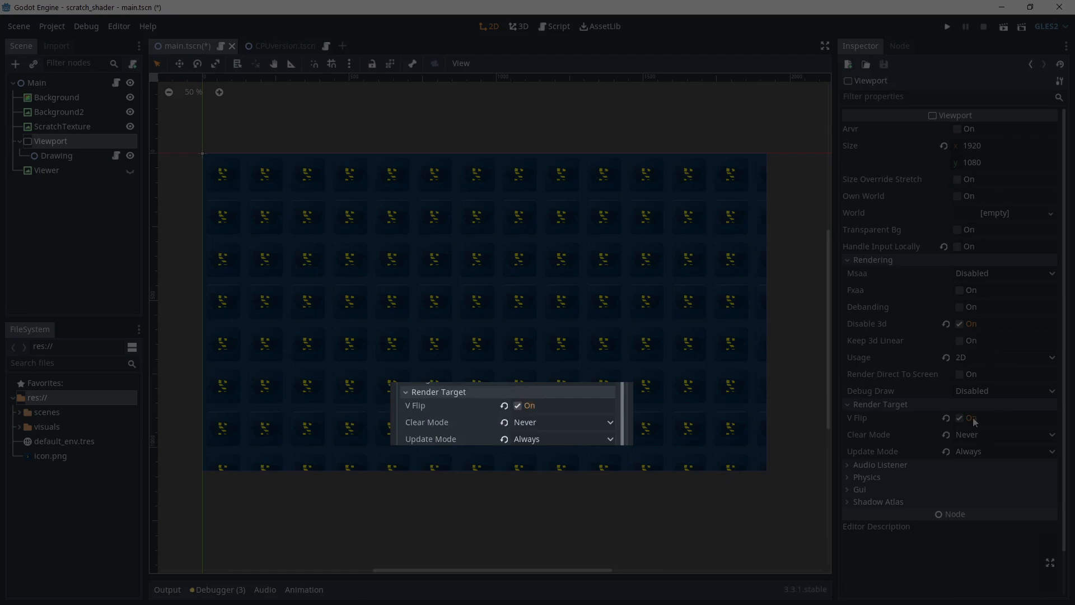
{"action": "mouse_move", "coordinate": [990, 444]}
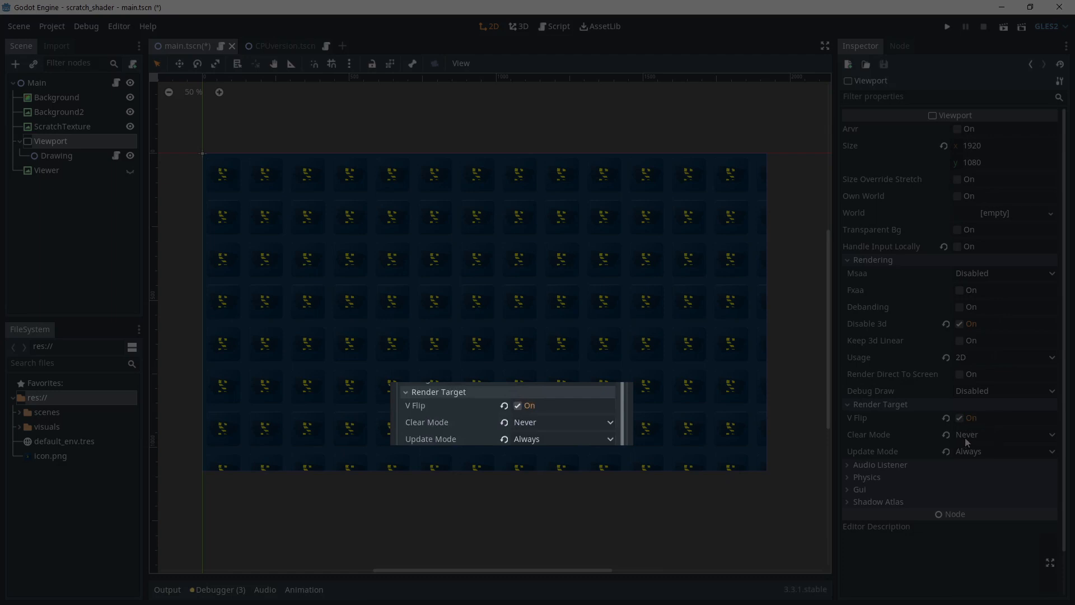
Step: Return to the 2D workspace showing the Viewport's render target properties
{"action": "left_click", "coordinate": [946, 26]}
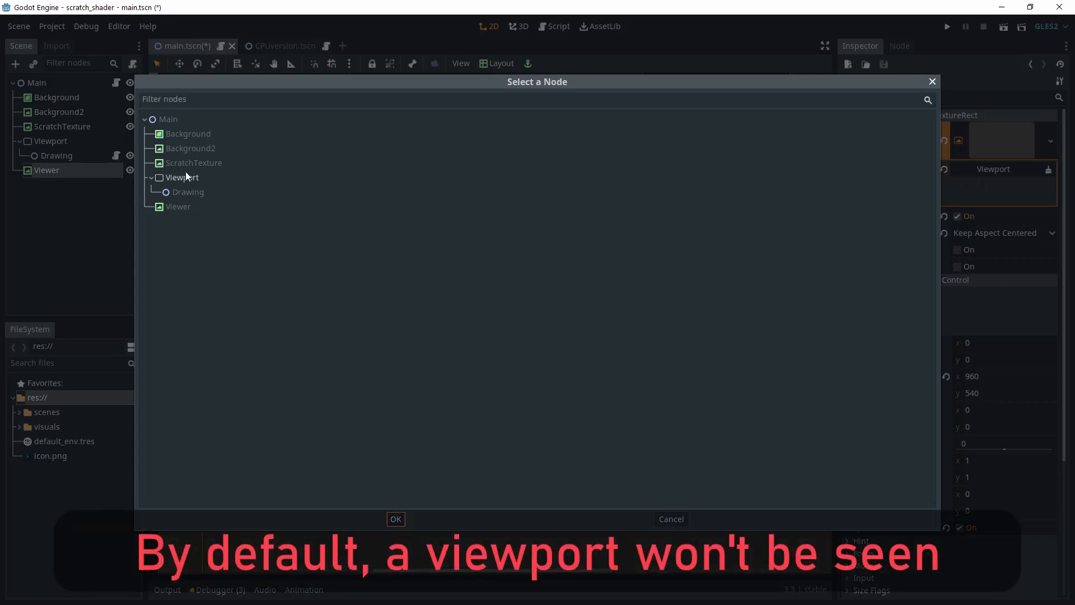
Step: Pick Viewport as the Viewer's ViewportTexture source, then select ScratchTexture
{"action": "left_click", "coordinate": [395, 519]}
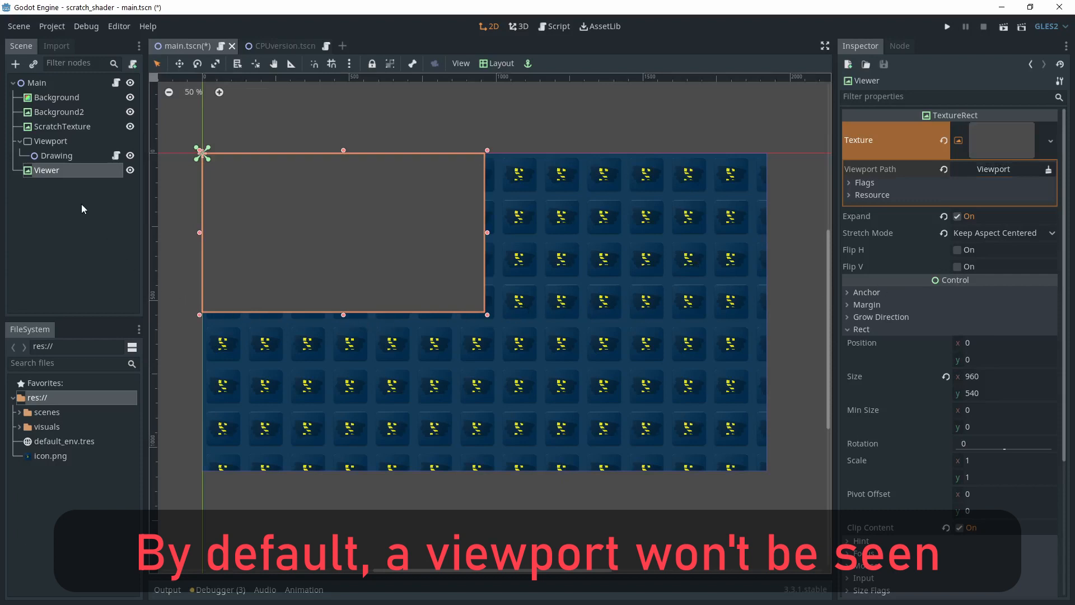
{"action": "left_click", "coordinate": [62, 127]}
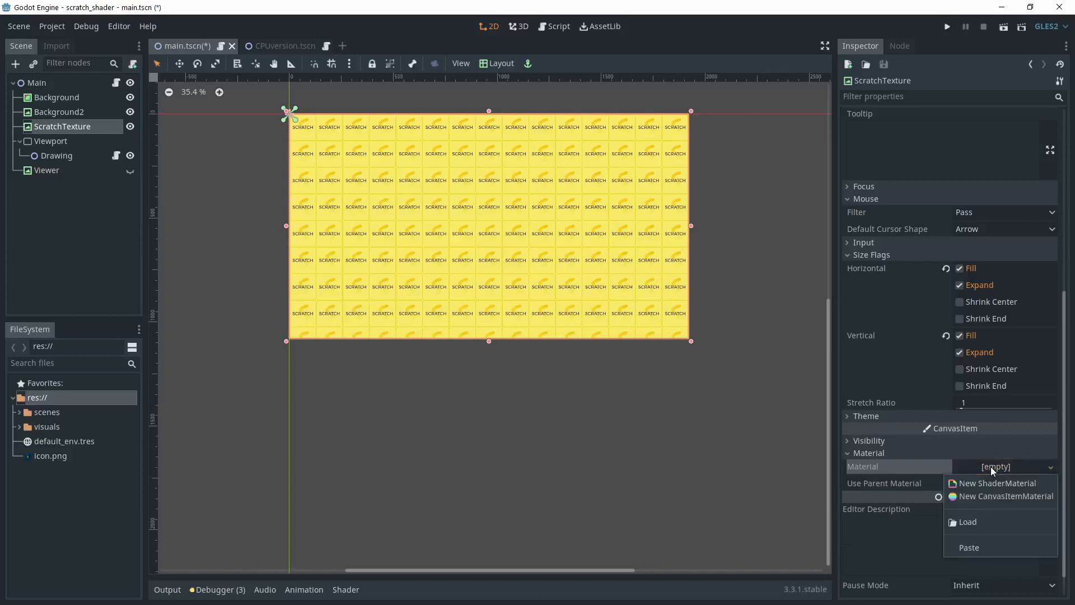
Step: Assign a New ShaderMaterial to ScratchTexture and list its shader choices
{"action": "left_click", "coordinate": [997, 483]}
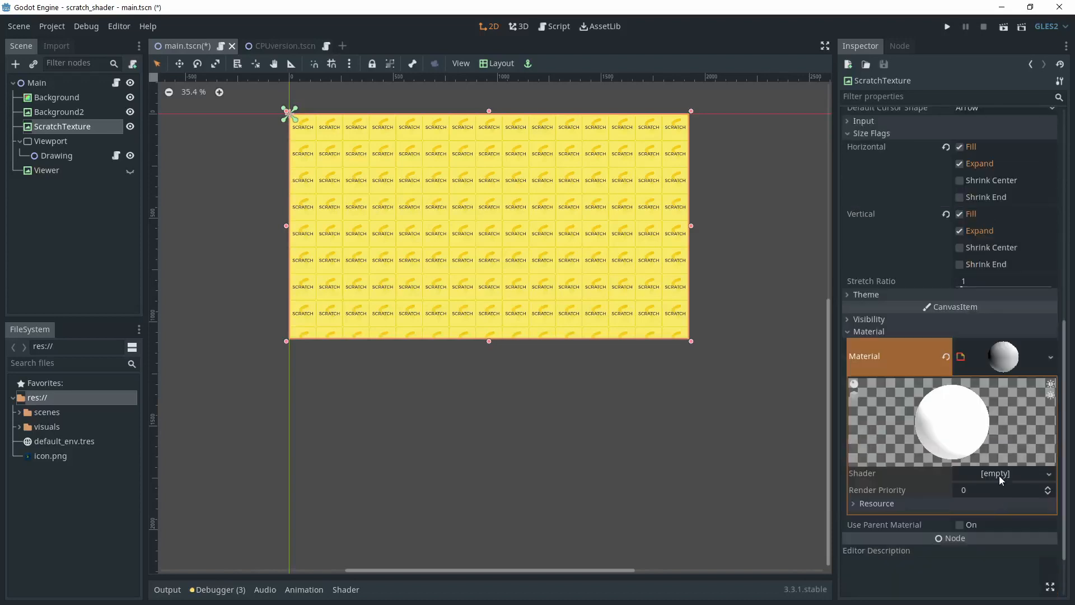
{"action": "left_click", "coordinate": [994, 473]}
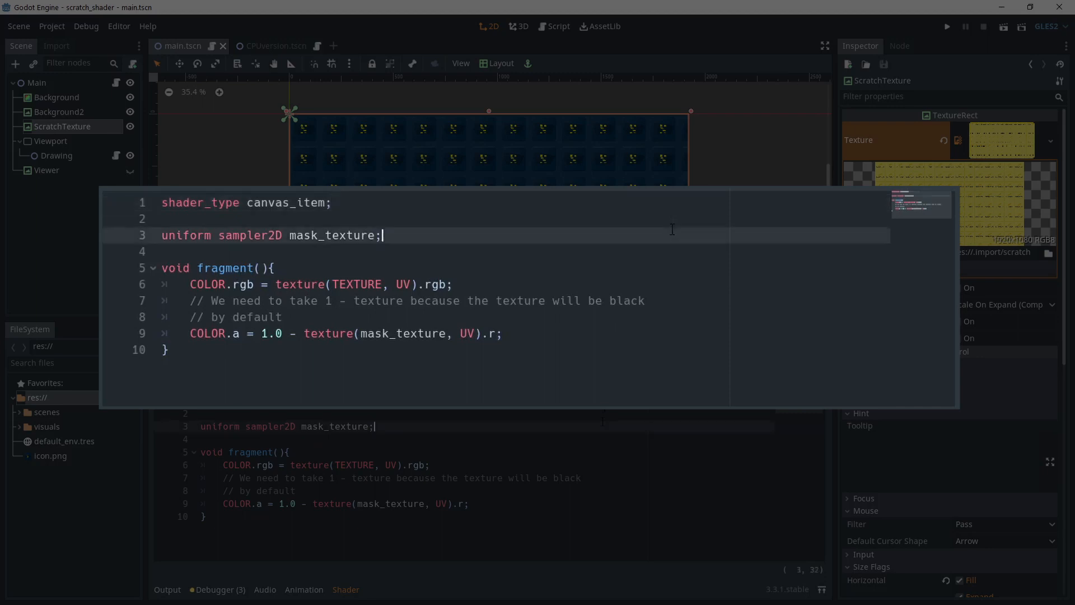
{"action": "mouse_move", "coordinate": [676, 230]}
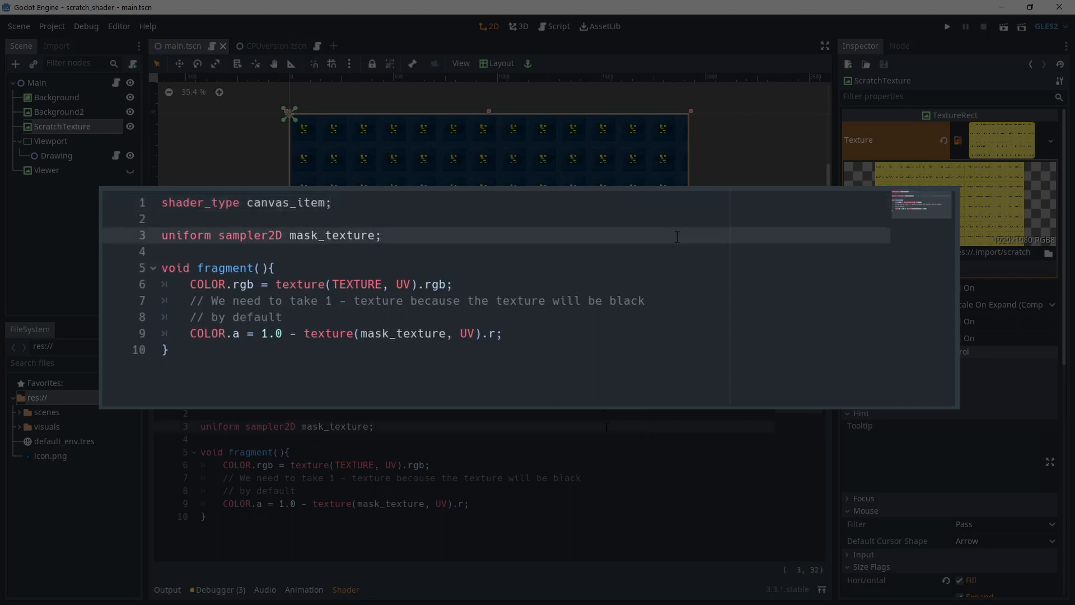
{"action": "left_click", "coordinate": [382, 236]}
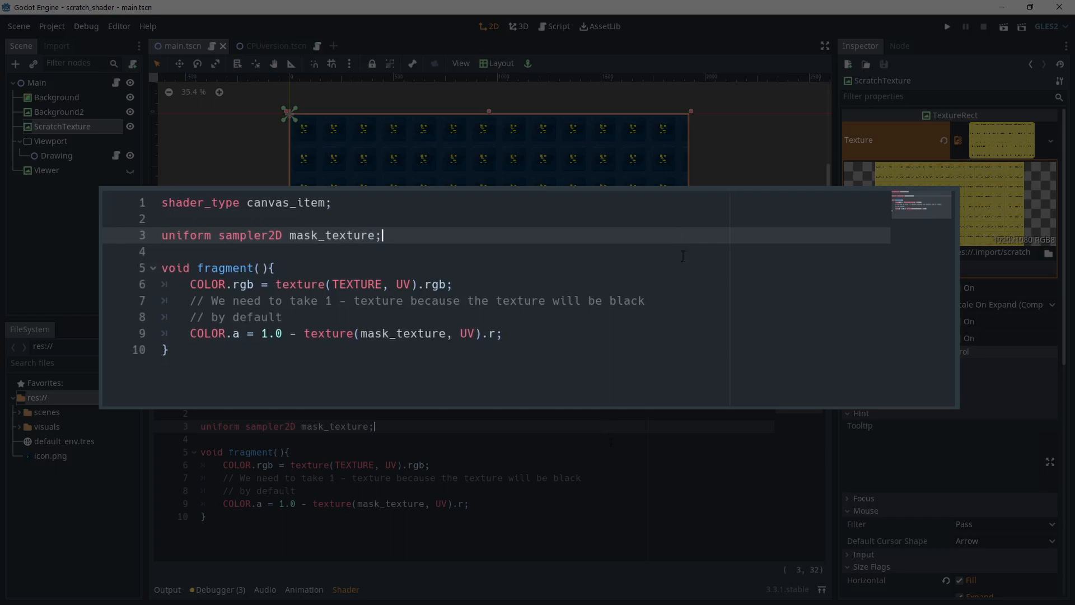
{"action": "mouse_move", "coordinate": [700, 281]}
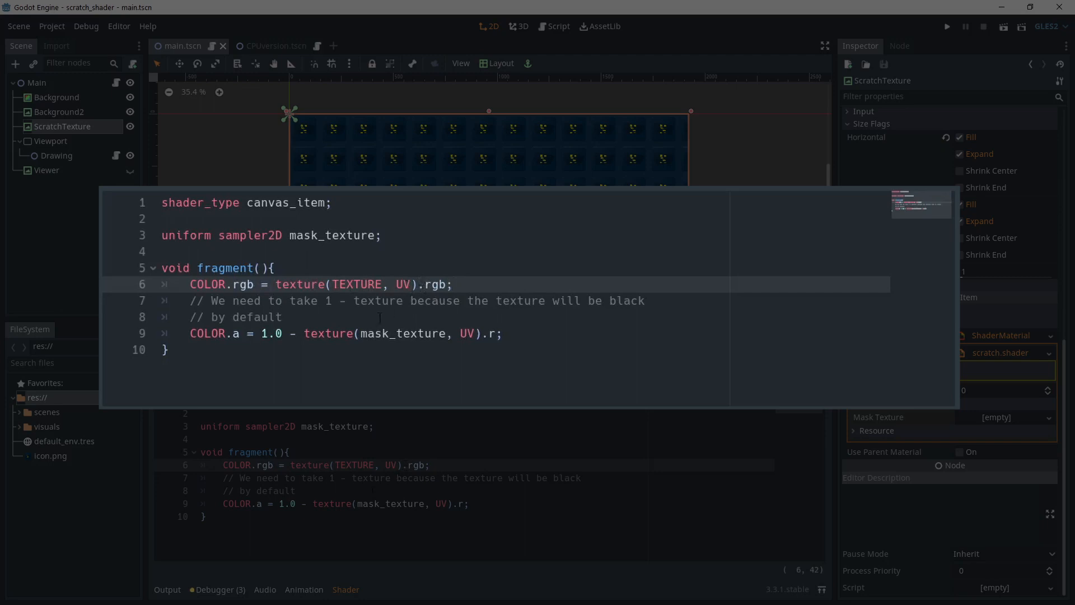
{"action": "left_click", "coordinate": [501, 334]}
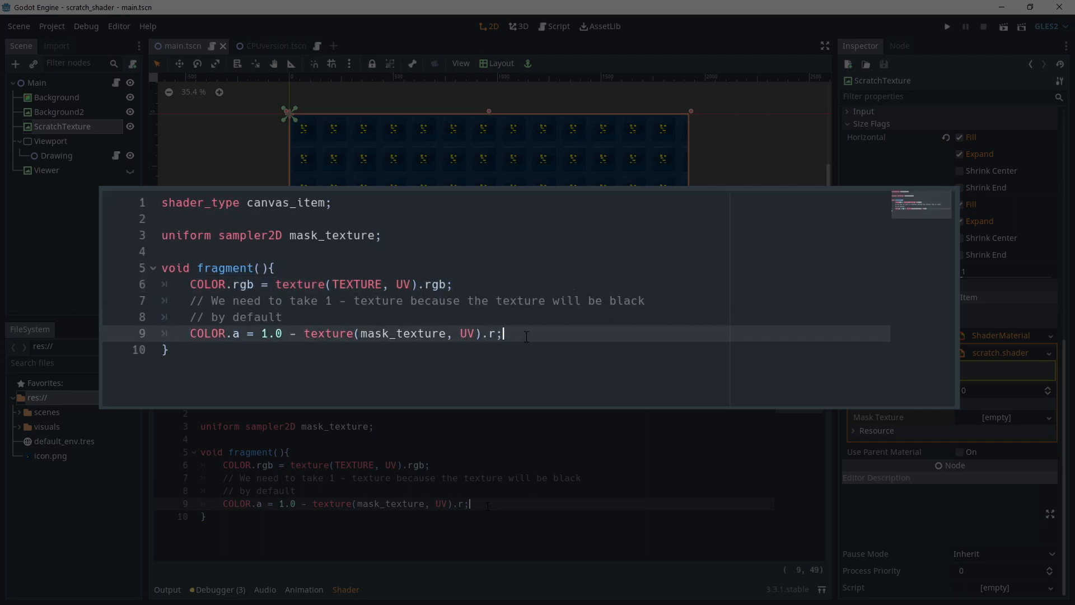
{"action": "mouse_move", "coordinate": [581, 334]}
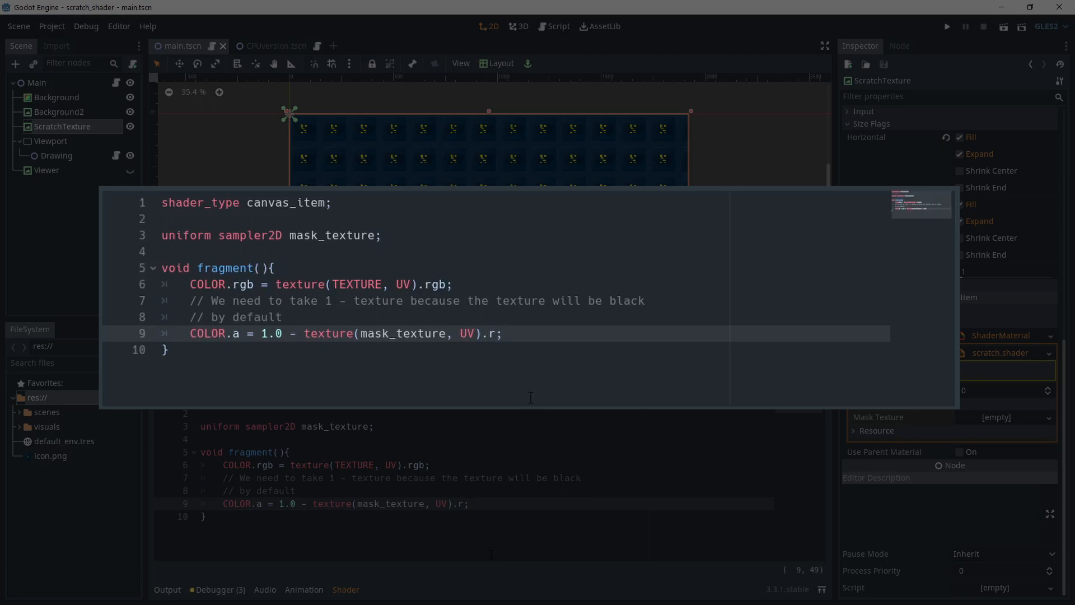
{"action": "left_click", "coordinate": [504, 333]}
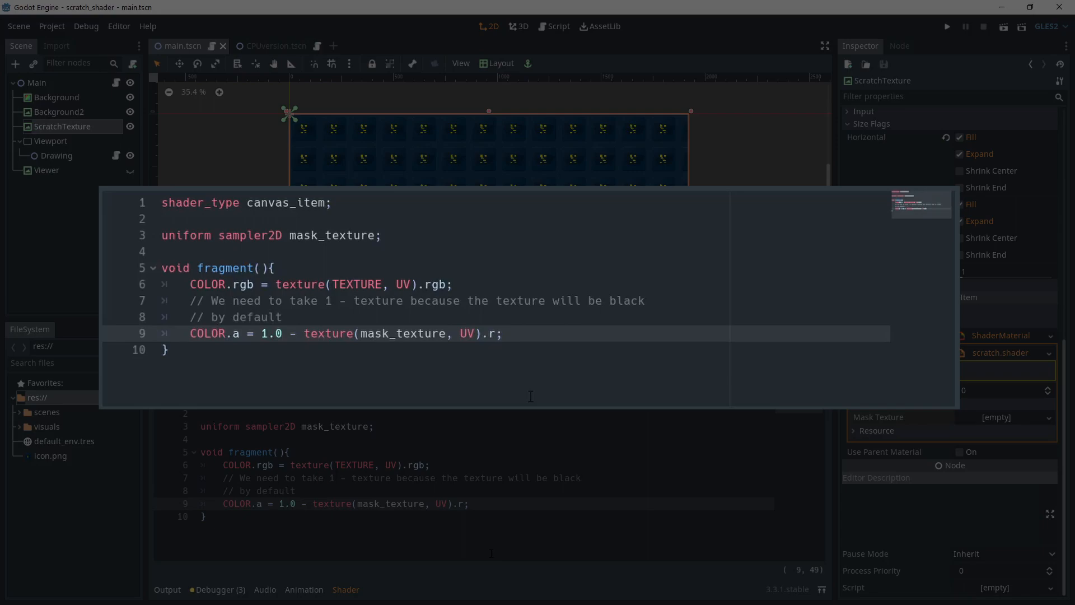
{"action": "left_click", "coordinate": [502, 334]}
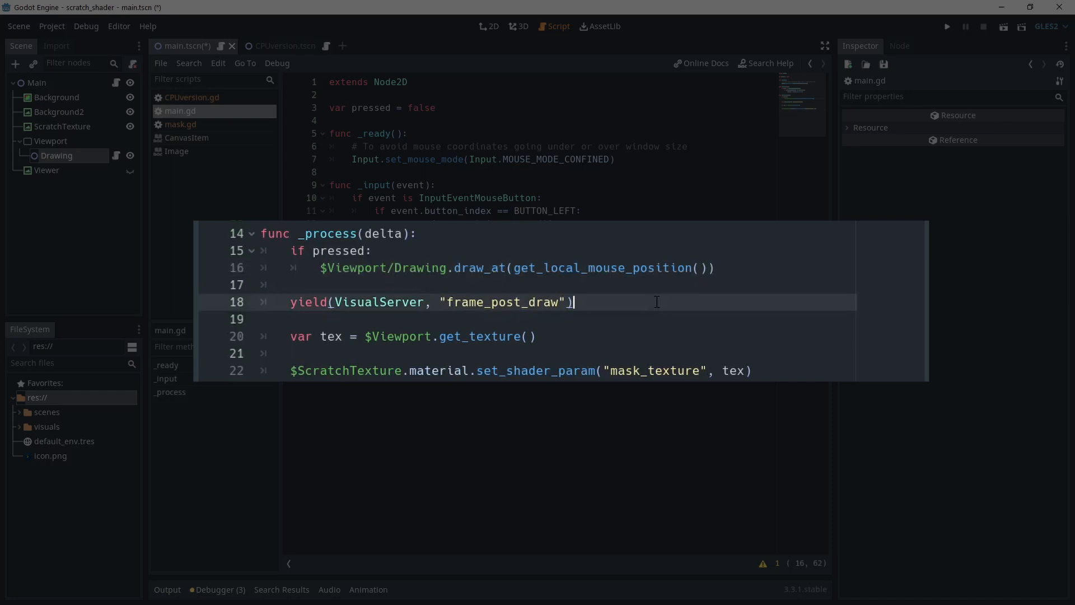
{"action": "mouse_move", "coordinate": [743, 334]}
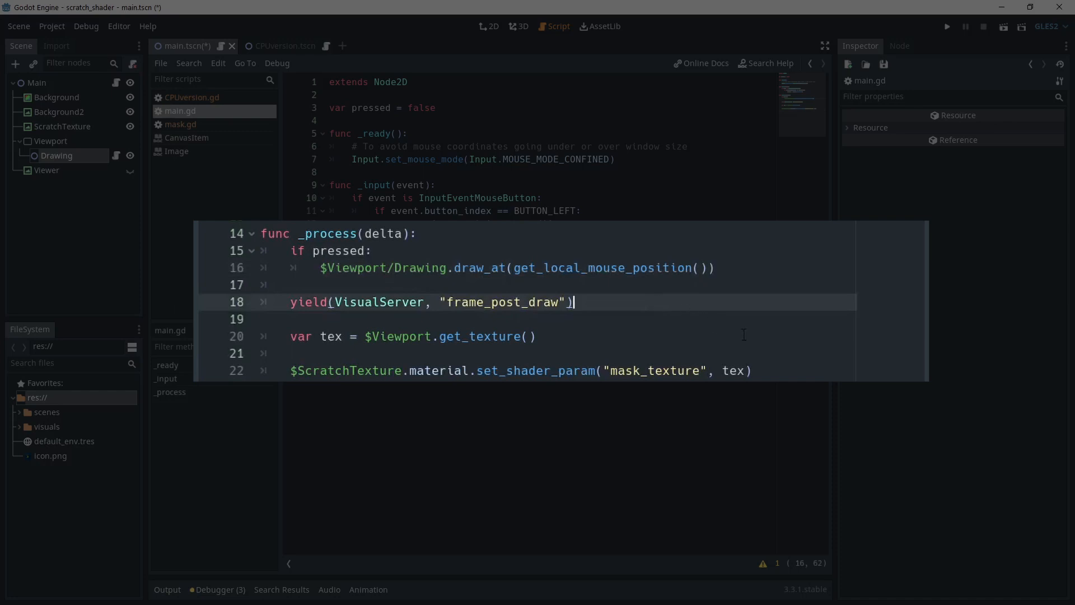
{"action": "mouse_move", "coordinate": [697, 342]}
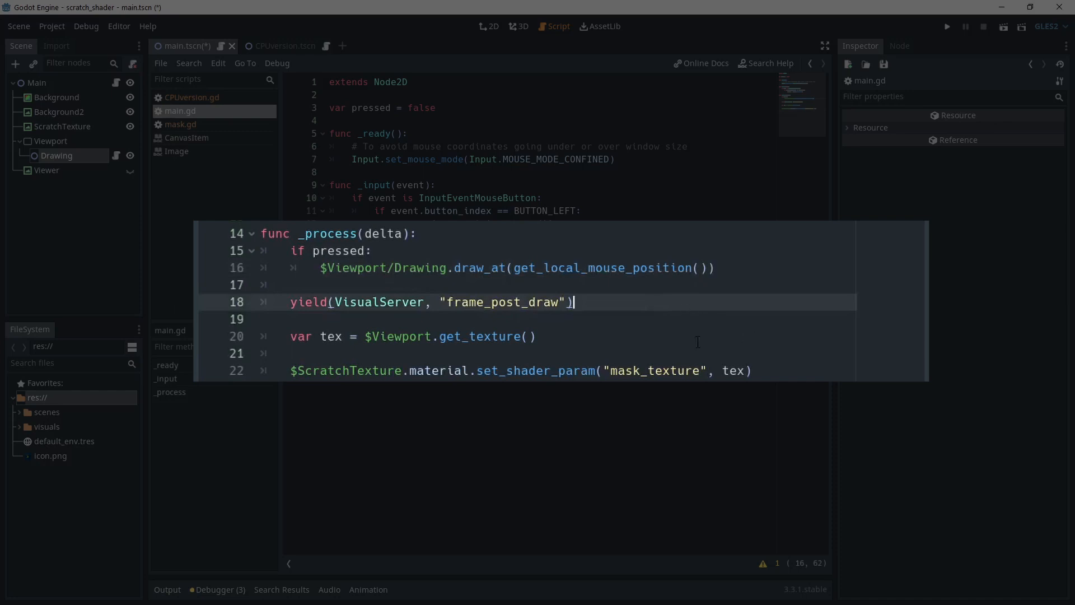
Step: Point out main.gd's _process passing the viewport texture to mask_texture, then go to the 2D view
{"action": "left_click", "coordinate": [536, 336]}
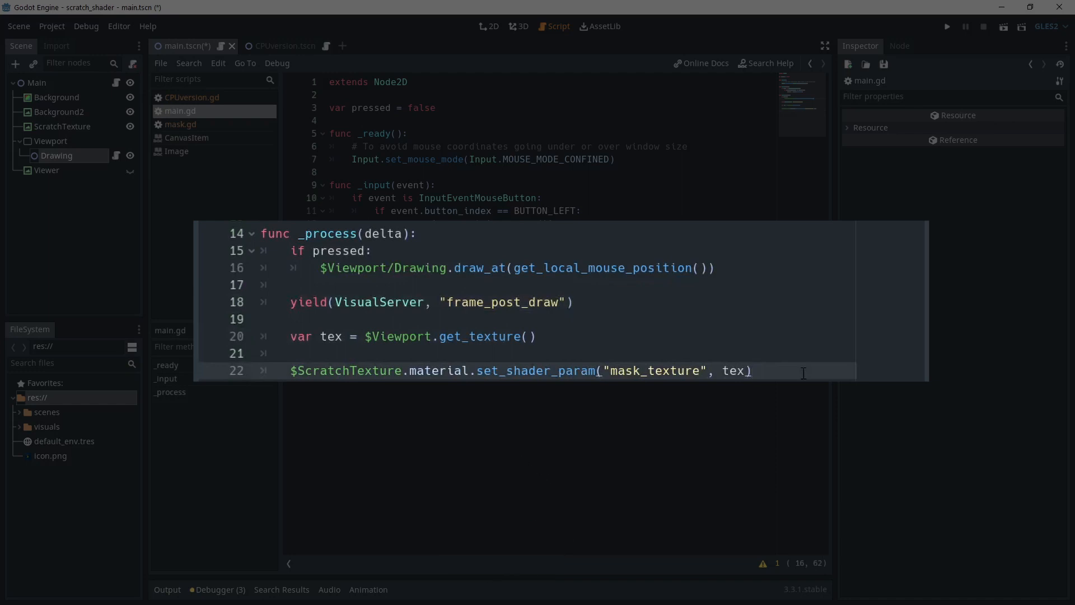
{"action": "mouse_move", "coordinate": [787, 266]}
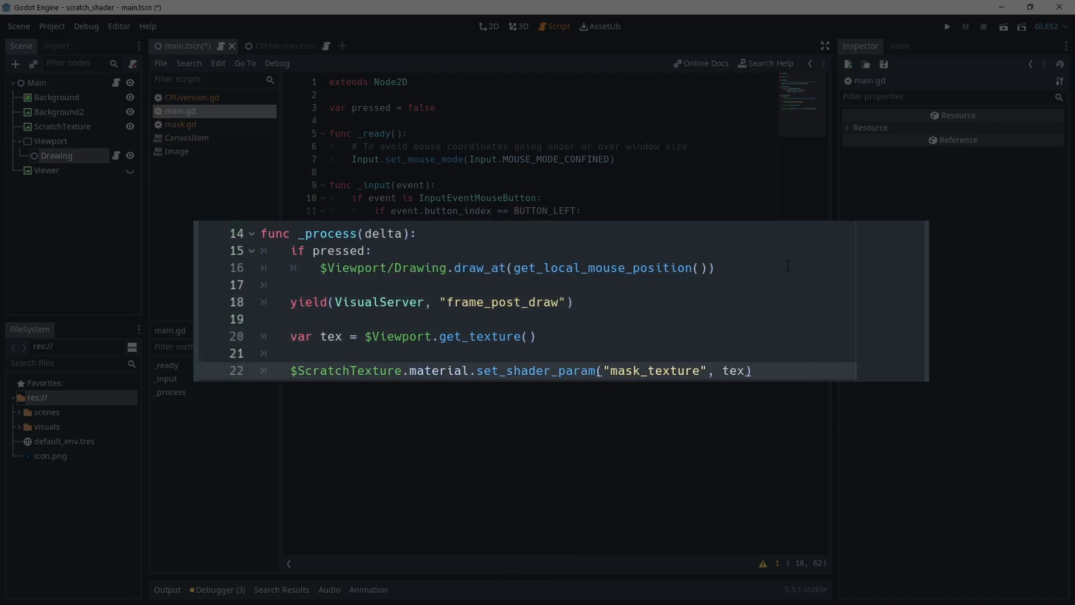
{"action": "left_click", "coordinate": [945, 26]}
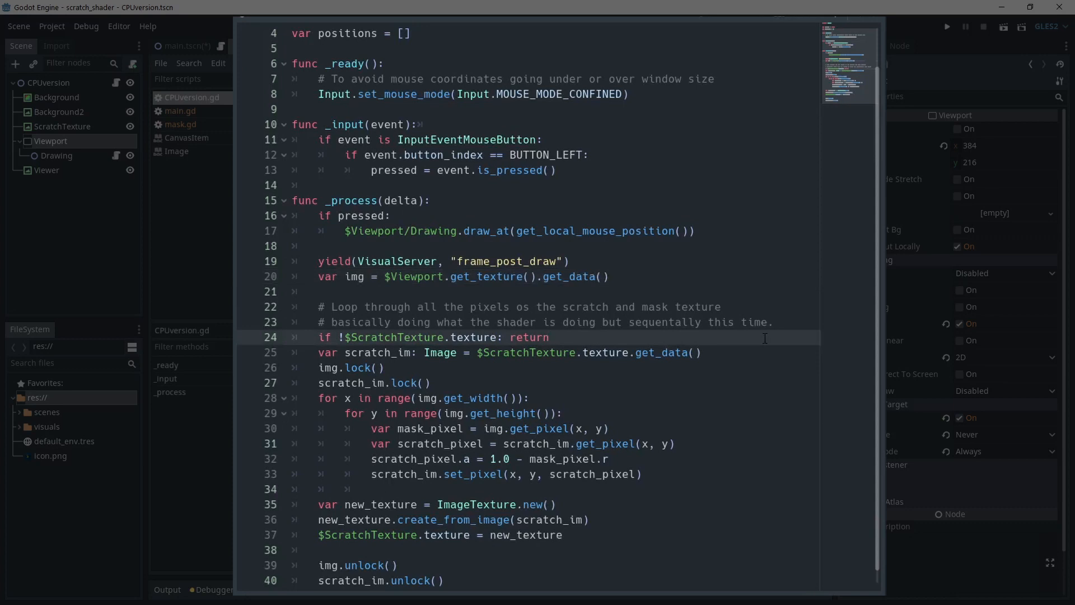
Step: Walk the CPUversion.gd loop from mask lock through set_pixel to unlock, then run the scene
{"action": "left_click", "coordinate": [702, 353]}
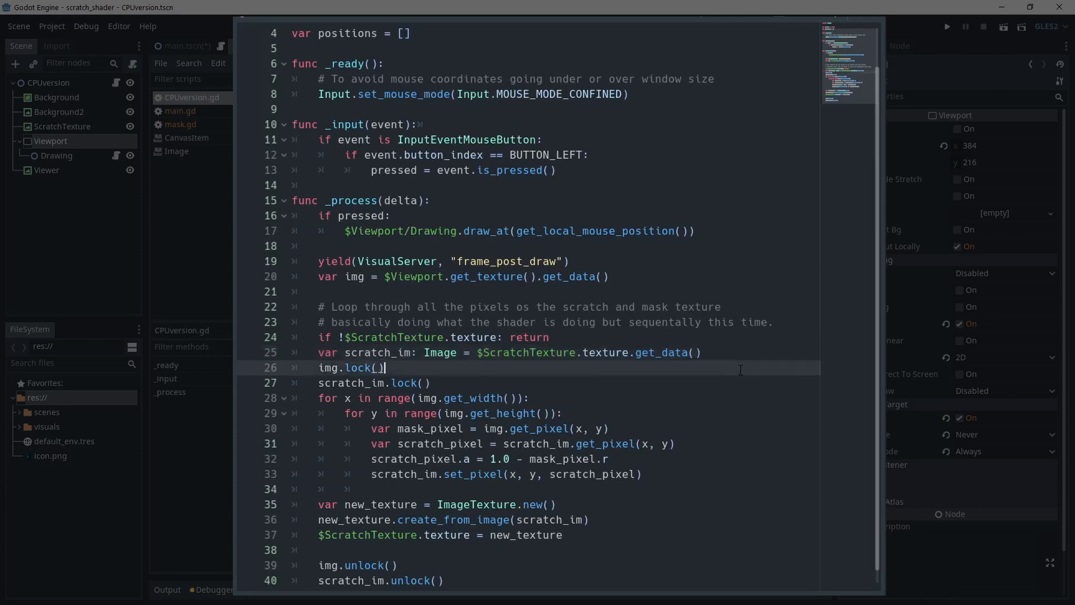
{"action": "scroll", "scroll_direction": "down", "scroll_amount": 3}
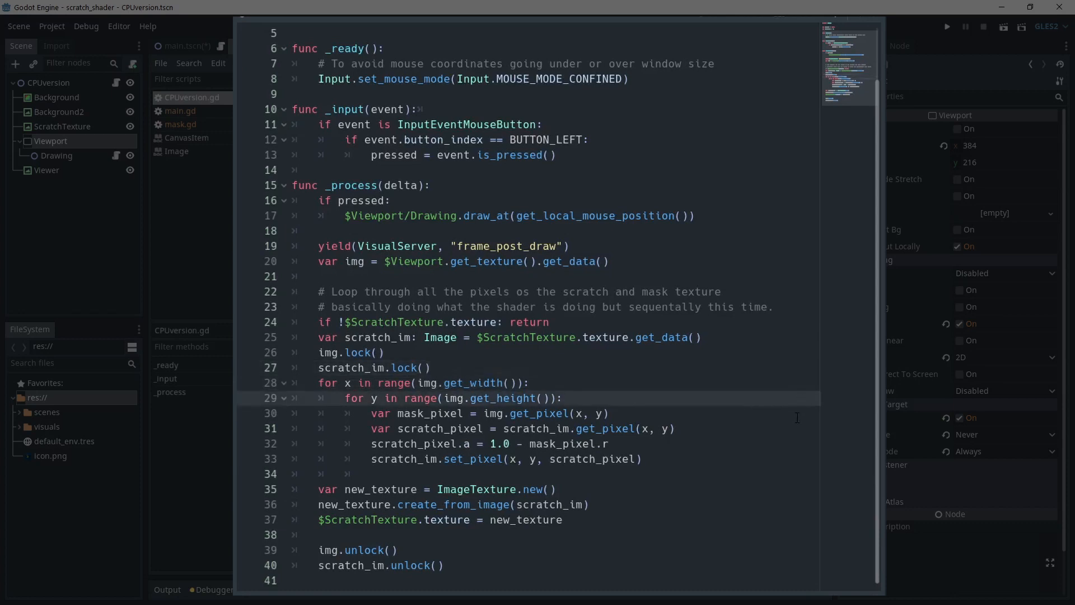
{"action": "mouse_move", "coordinate": [786, 408]}
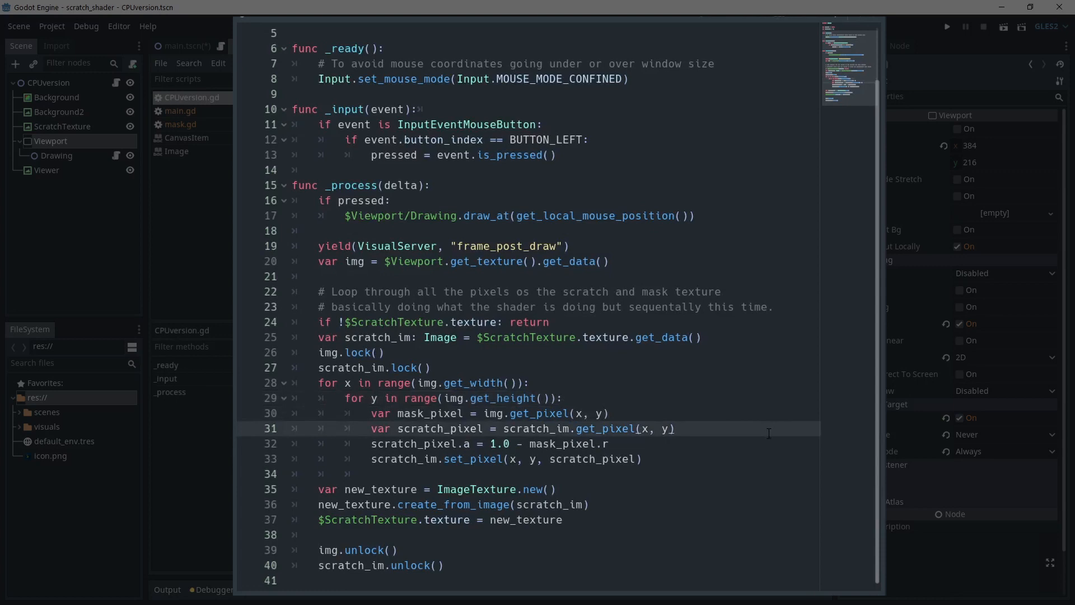
{"action": "mouse_move", "coordinate": [719, 448]}
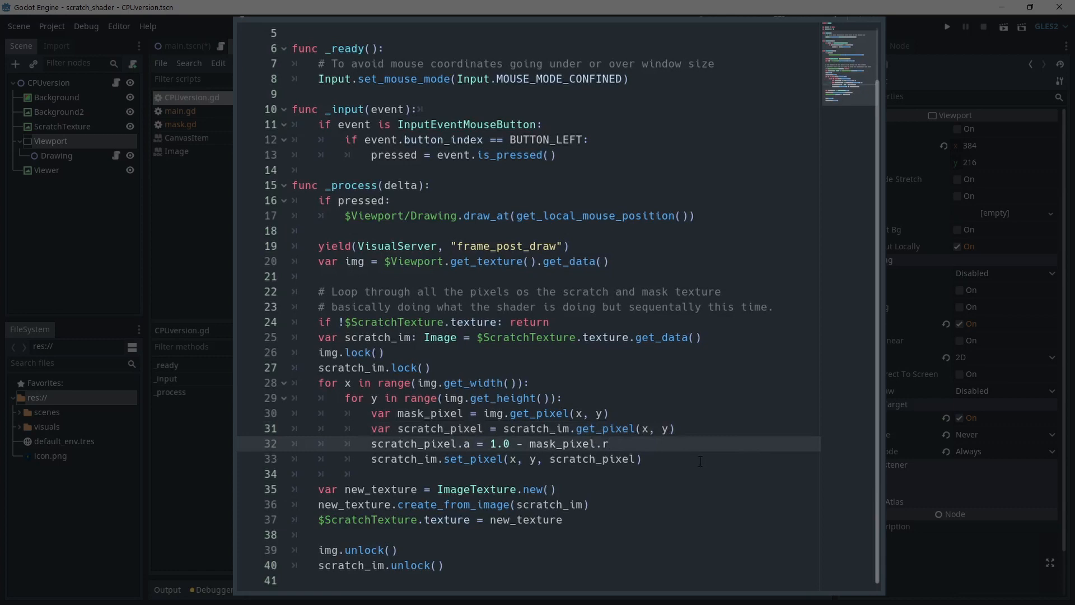
{"action": "left_click", "coordinate": [641, 459]}
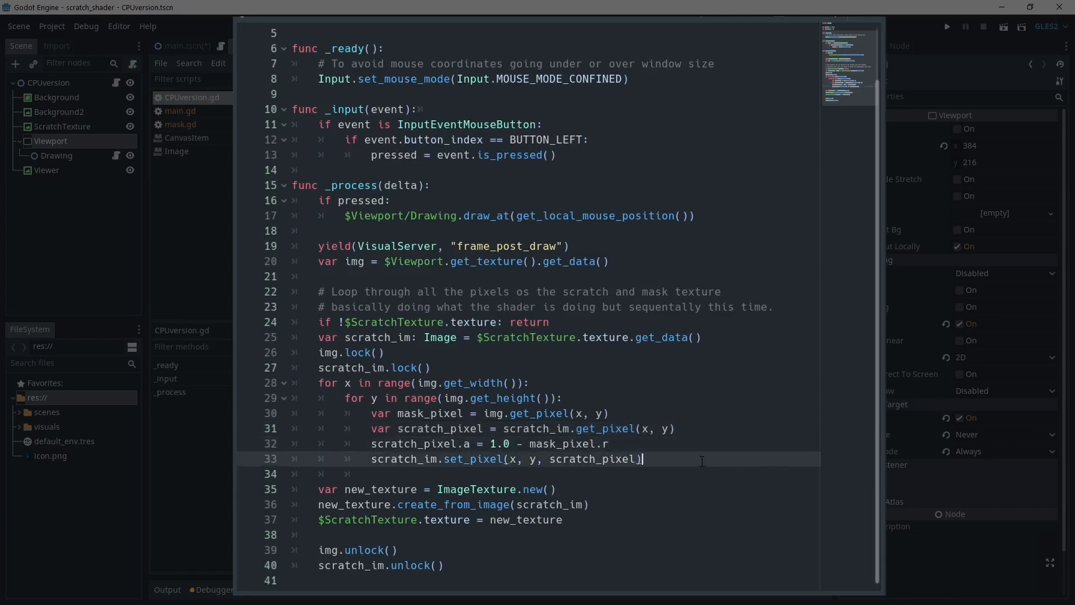
{"action": "mouse_move", "coordinate": [655, 493]}
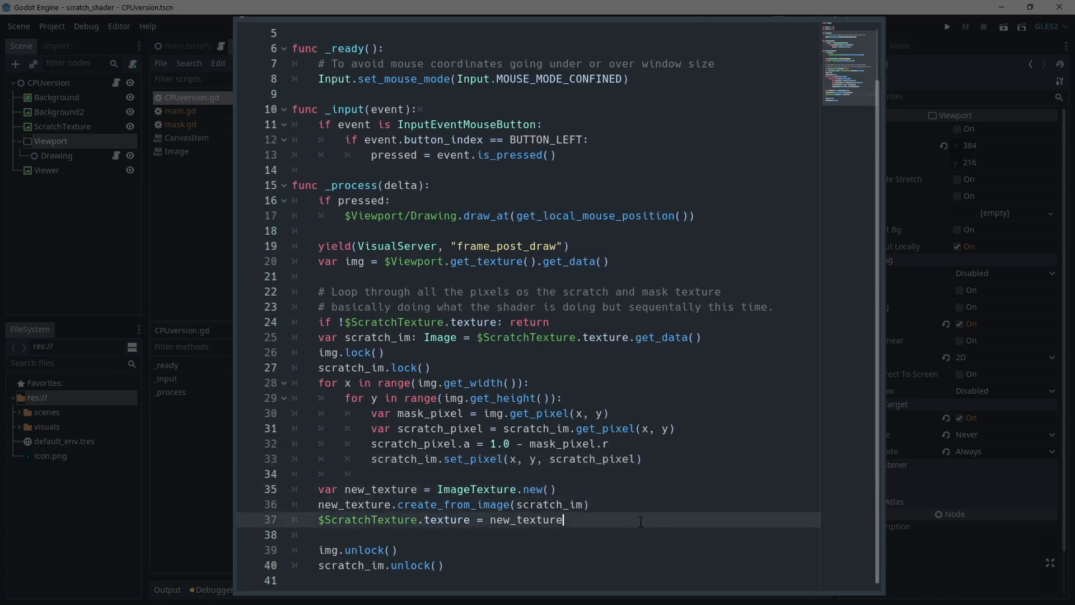
{"action": "left_click", "coordinate": [393, 549]}
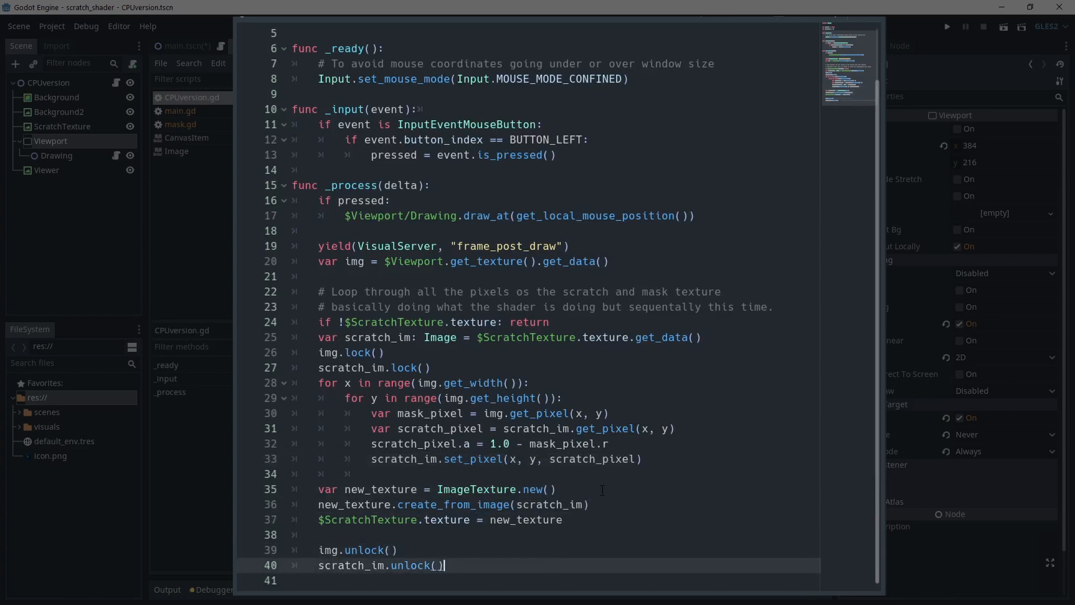
{"action": "left_click", "coordinate": [948, 26]}
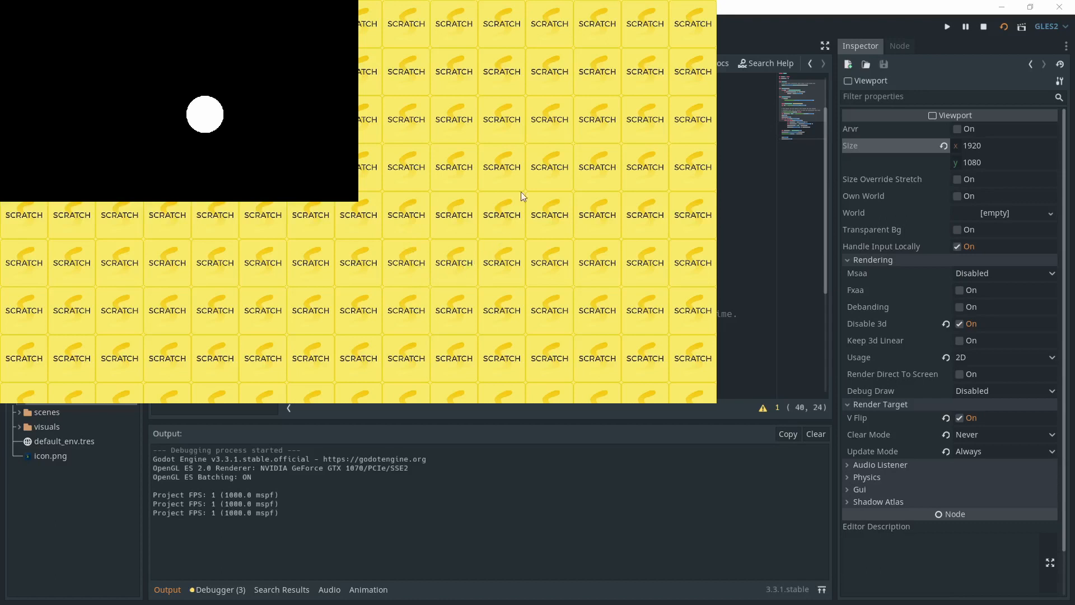
{"action": "mouse_move", "coordinate": [446, 289]}
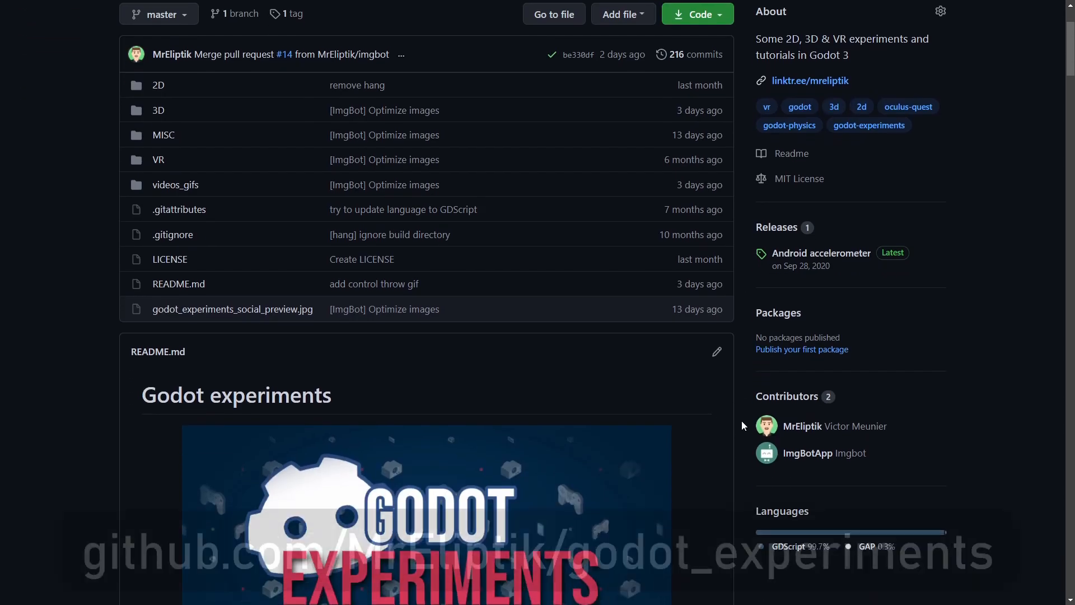
Step: Scroll the godot_experiments README down to its DONE/WIP project table
{"action": "scroll", "scroll_direction": "down", "scroll_amount": 3}
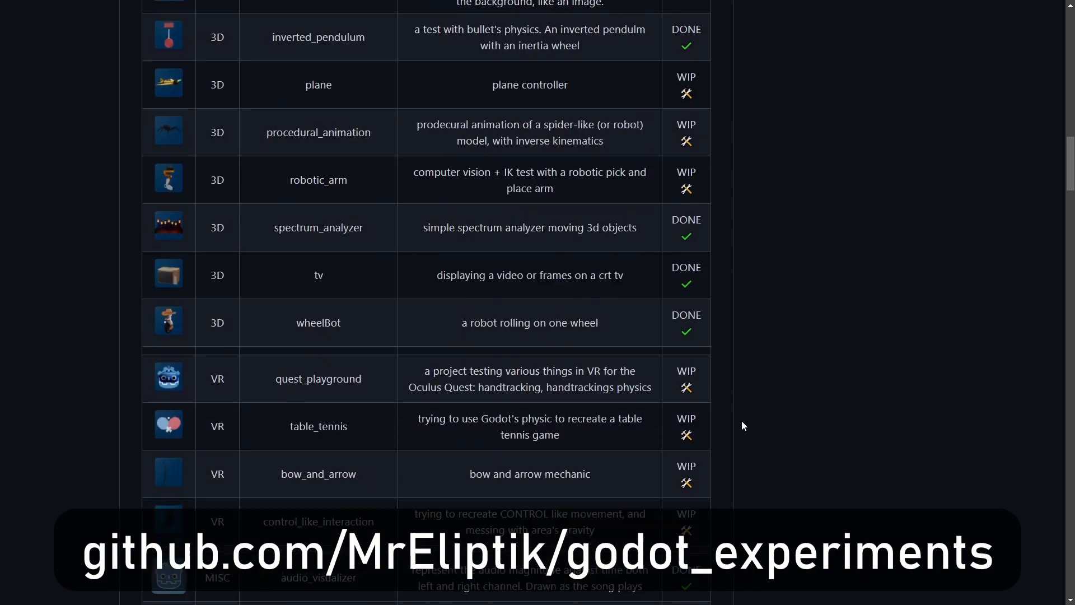